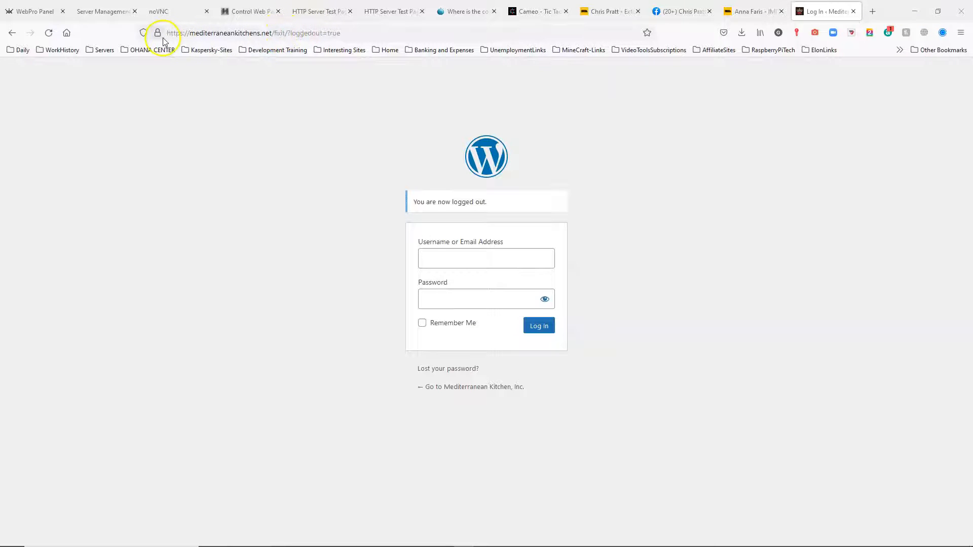
{"action": "mouse_move", "coordinate": [188, 135]}
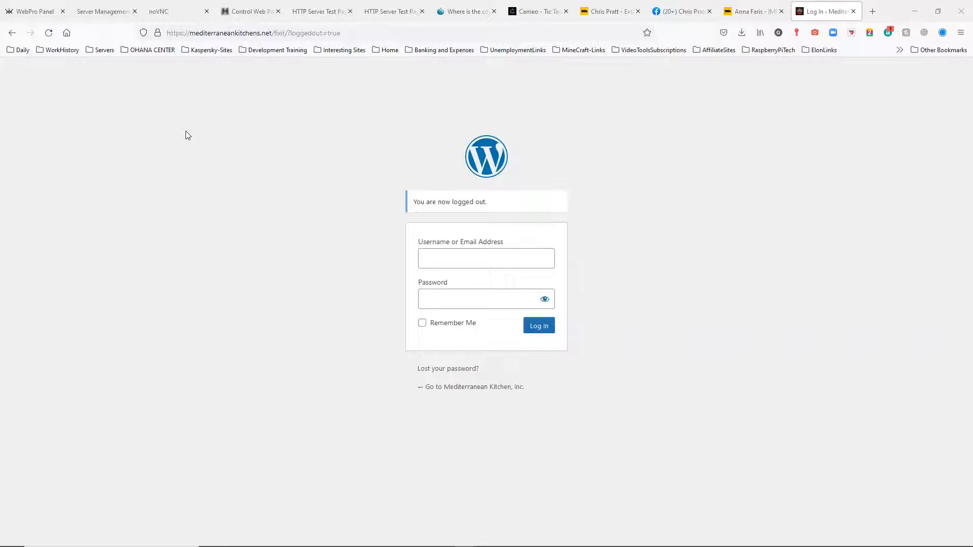
{"action": "mouse_move", "coordinate": [341, 312]}
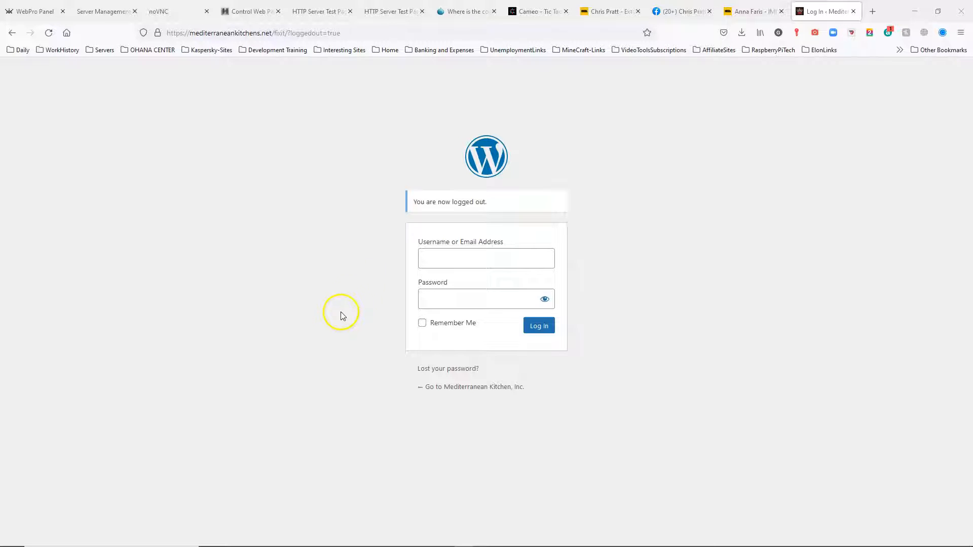
{"action": "mouse_move", "coordinate": [338, 332]}
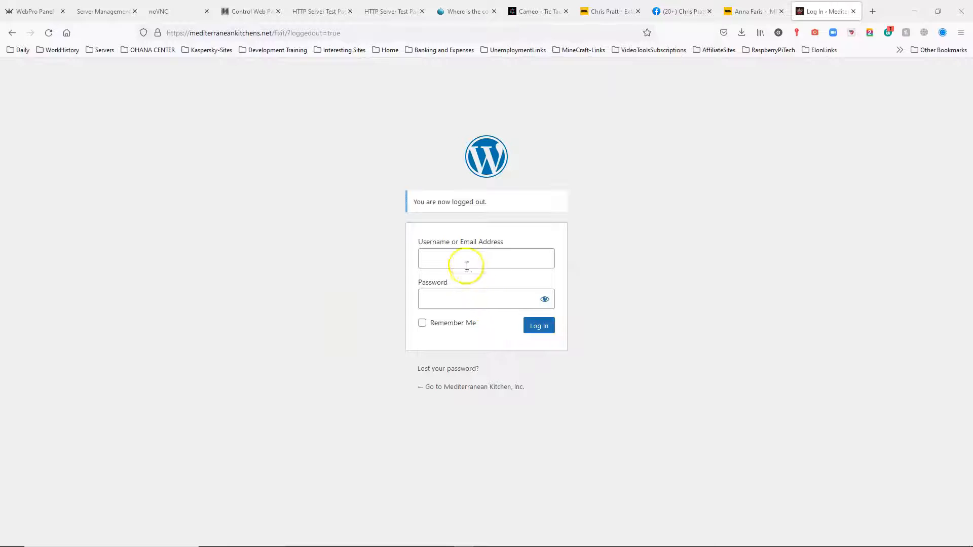
{"action": "mouse_move", "coordinate": [508, 335]}
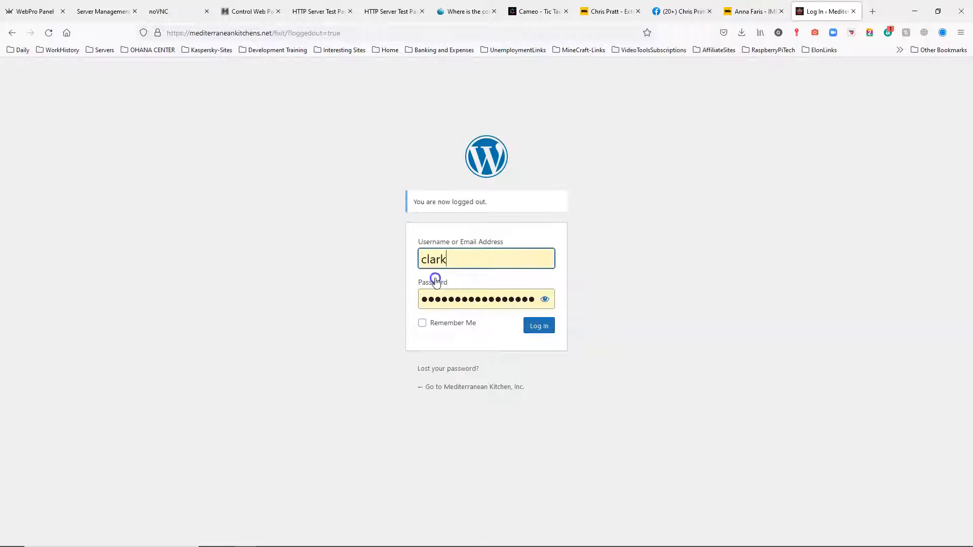
{"action": "mouse_move", "coordinate": [492, 337]}
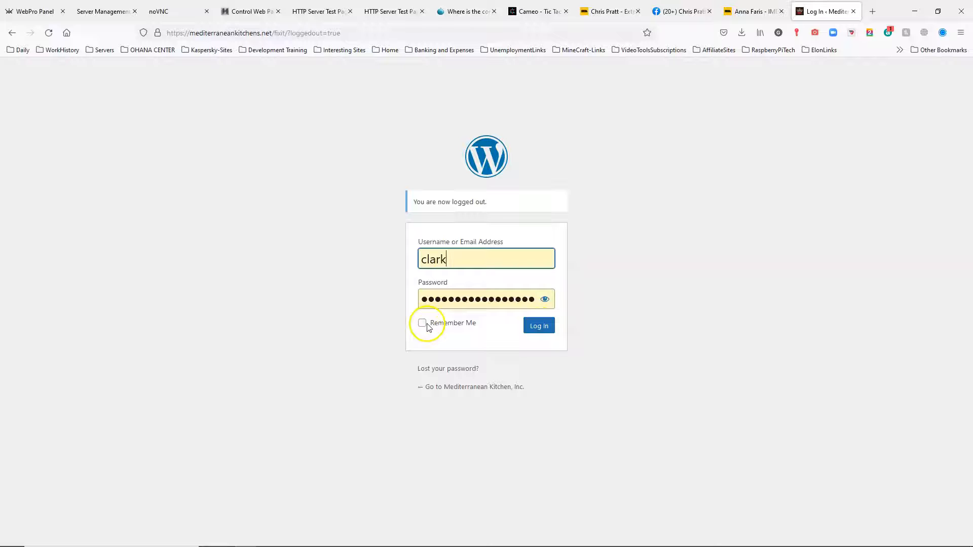
{"action": "mouse_move", "coordinate": [501, 331]}
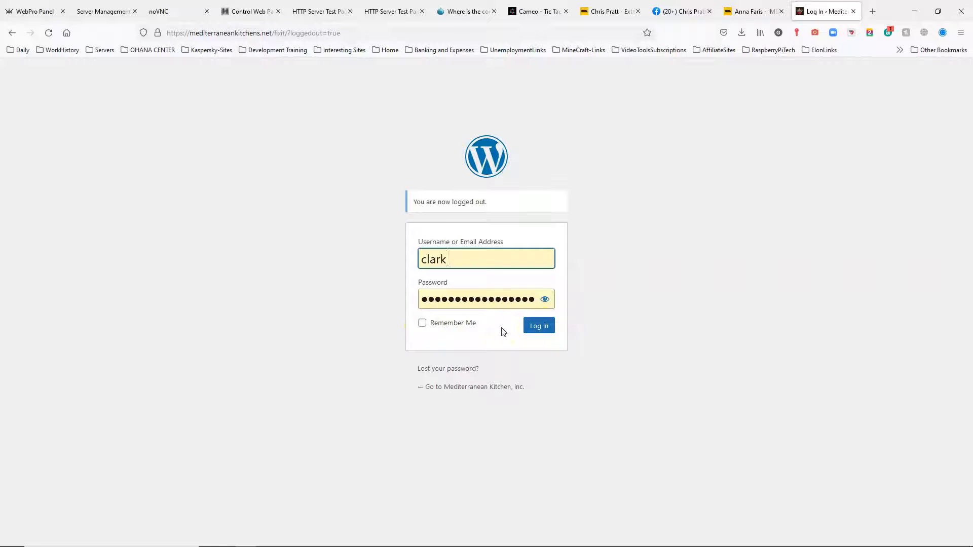
{"action": "mouse_move", "coordinate": [492, 300]}
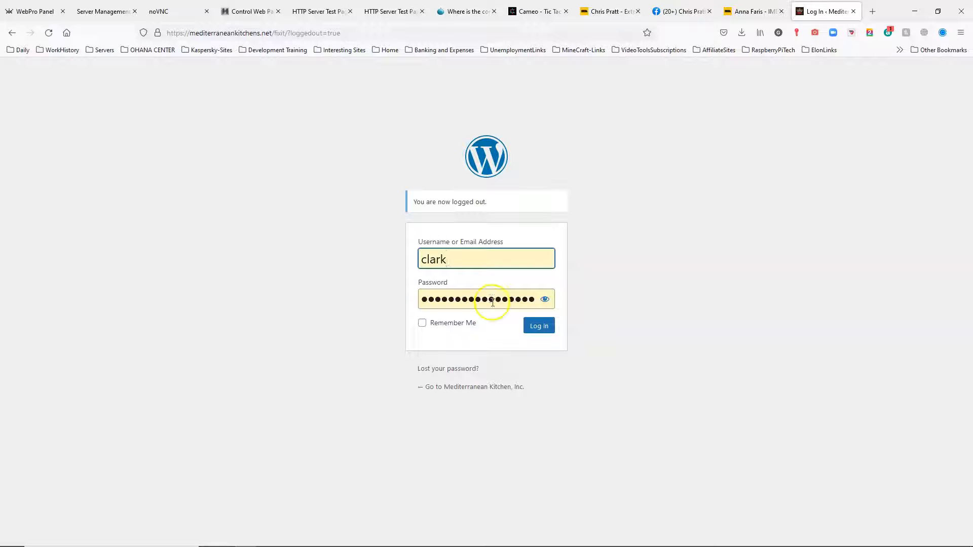
Submit the login credentials to reach the Mediterranean Kitchen admin Dashboard.
{"action": "left_click", "coordinate": [538, 326]}
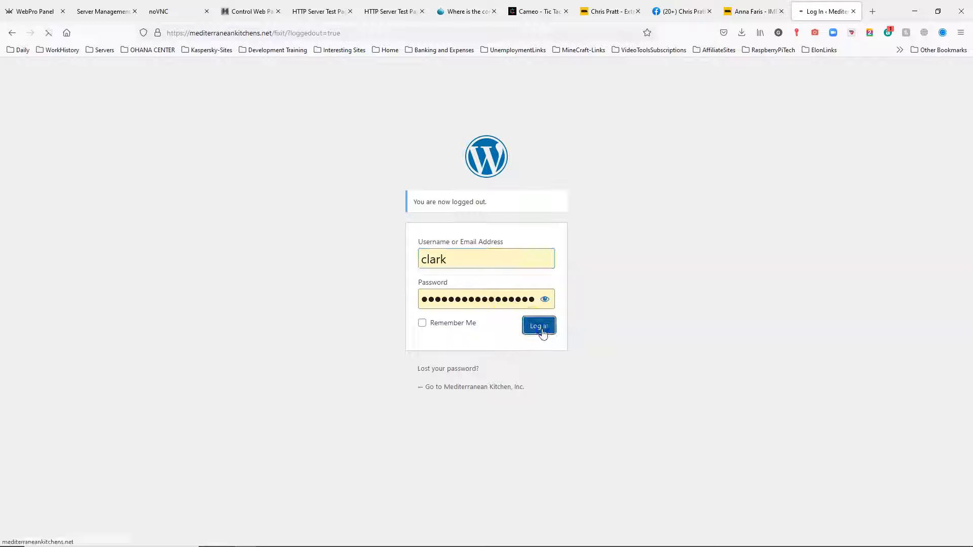
{"action": "left_click", "coordinate": [538, 326]}
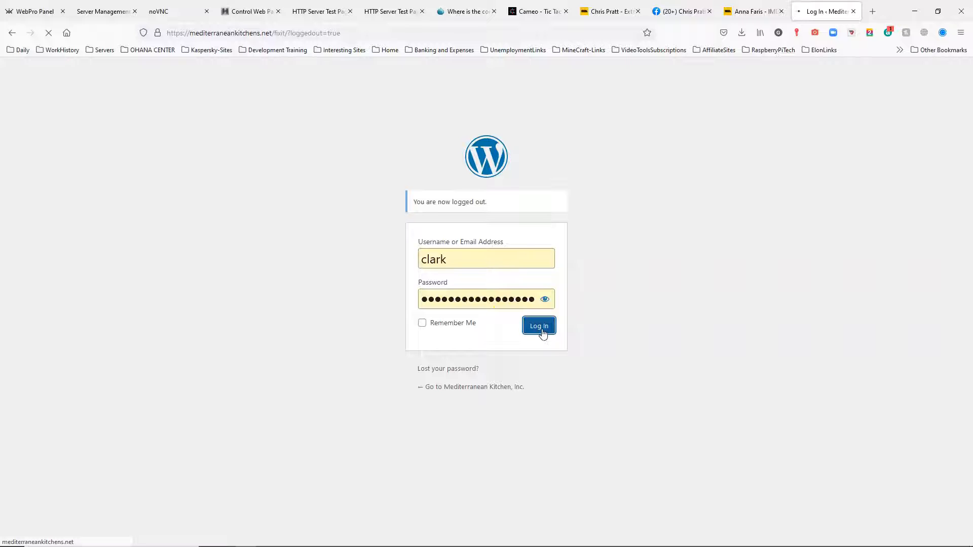
{"action": "left_click", "coordinate": [538, 326]}
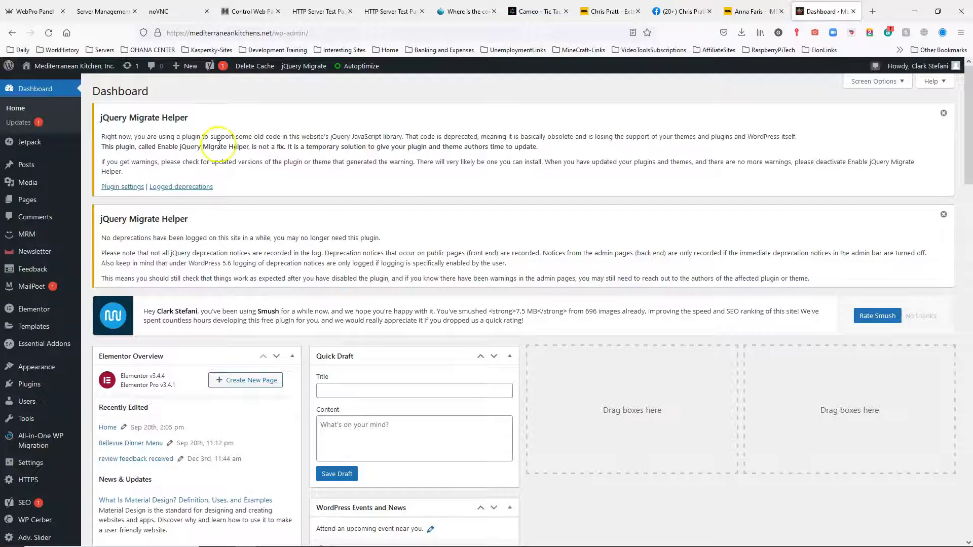
{"action": "mouse_move", "coordinate": [328, 205]}
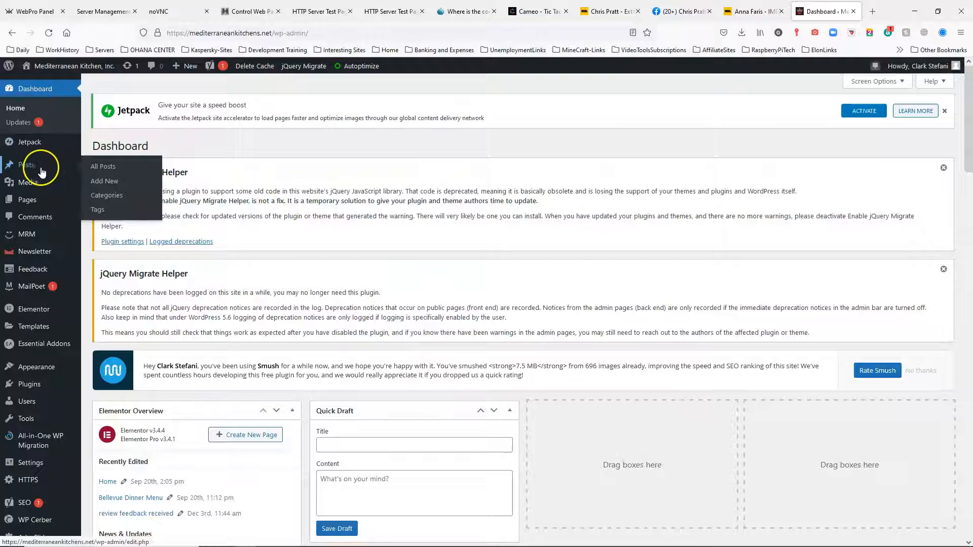
{"action": "mouse_move", "coordinate": [27, 199]}
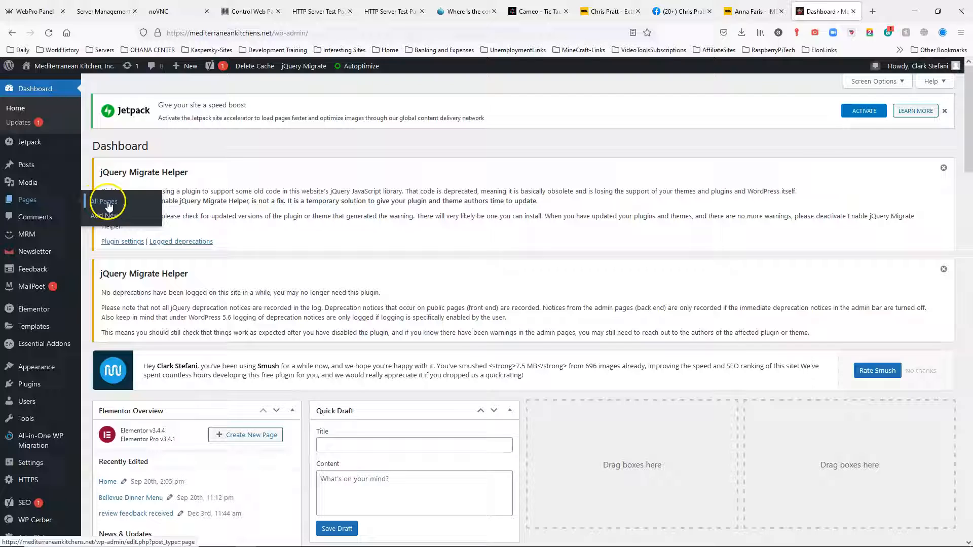
From All Pages, launch Edit with Elementor on the Home — Front Page.
{"action": "left_click", "coordinate": [103, 201]}
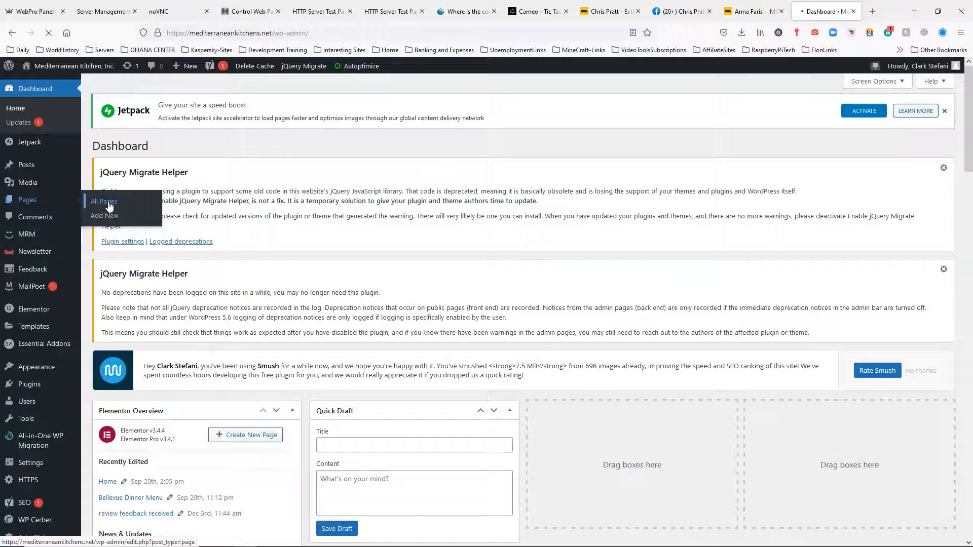
{"action": "left_click", "coordinate": [103, 202]}
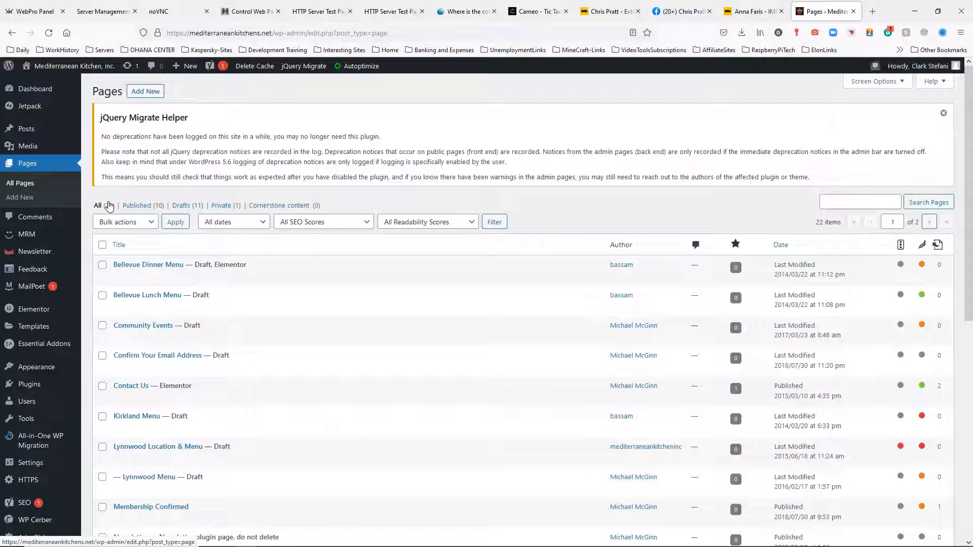
{"action": "scroll", "scroll_direction": "down", "scroll_amount": 3}
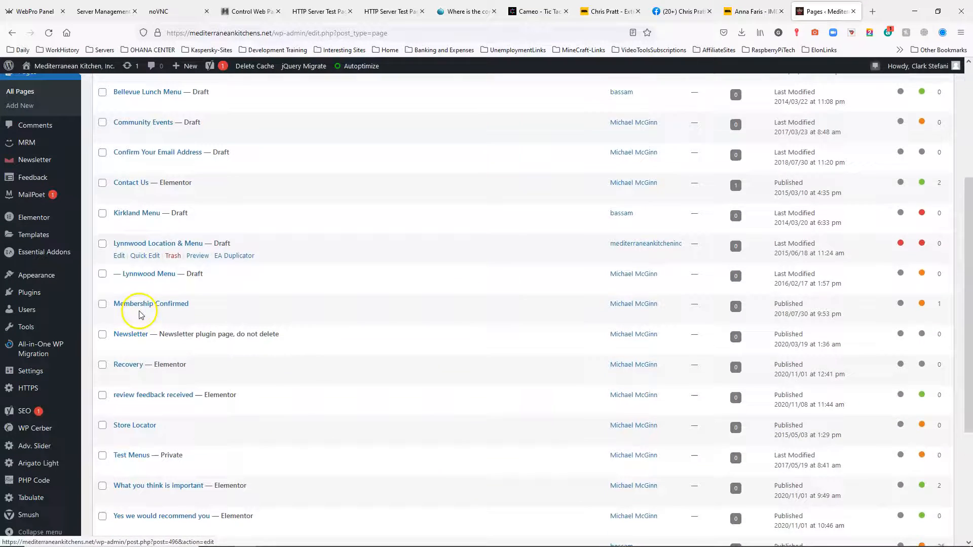
{"action": "scroll", "scroll_direction": "down", "scroll_amount": 3}
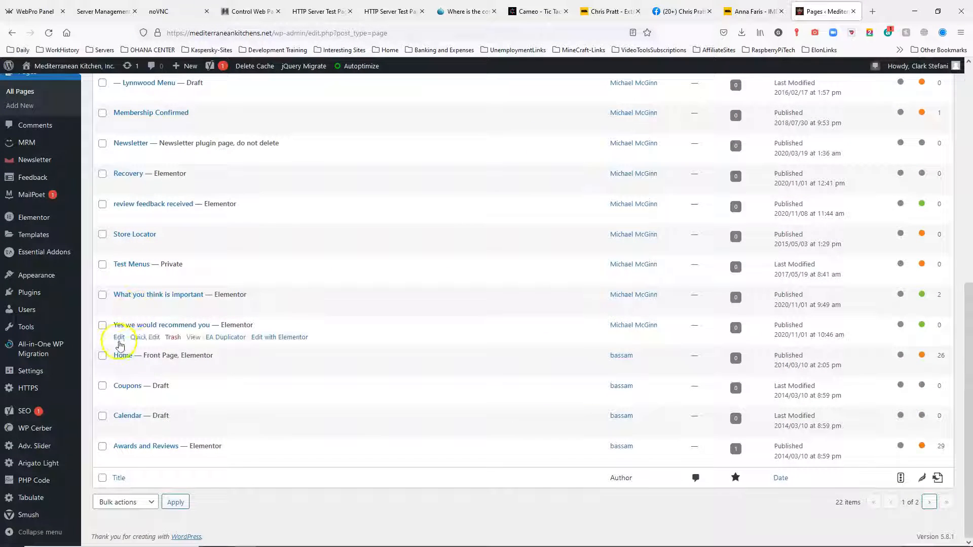
{"action": "mouse_move", "coordinate": [193, 367]}
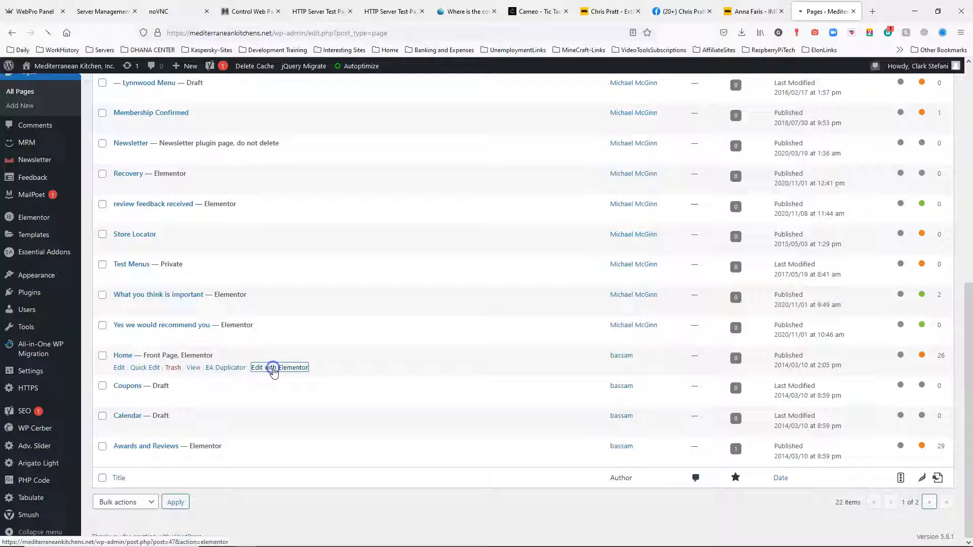
{"action": "left_click", "coordinate": [279, 368]}
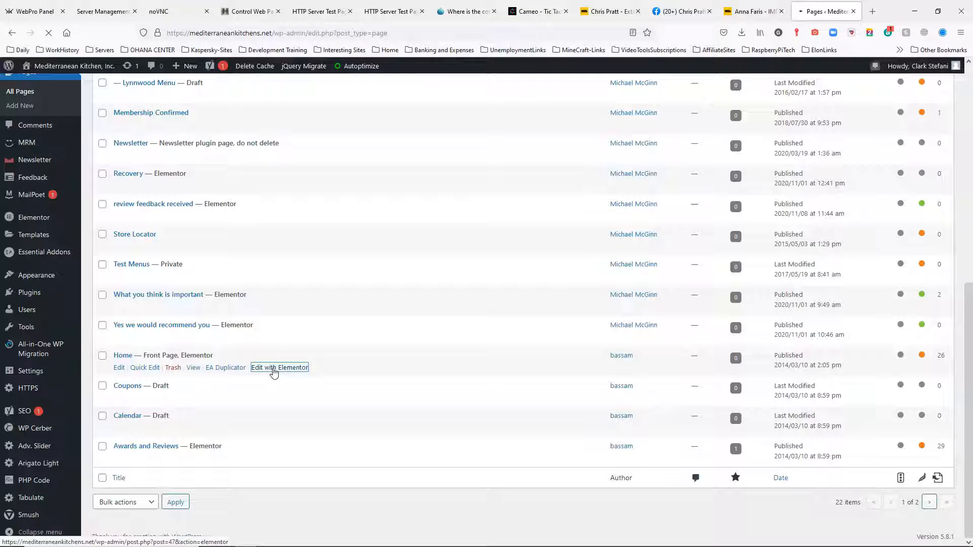
Scroll the Home page canvas to the tabs widget and select its Bellevue Dinner Menu tab.
{"action": "left_click", "coordinate": [279, 367]}
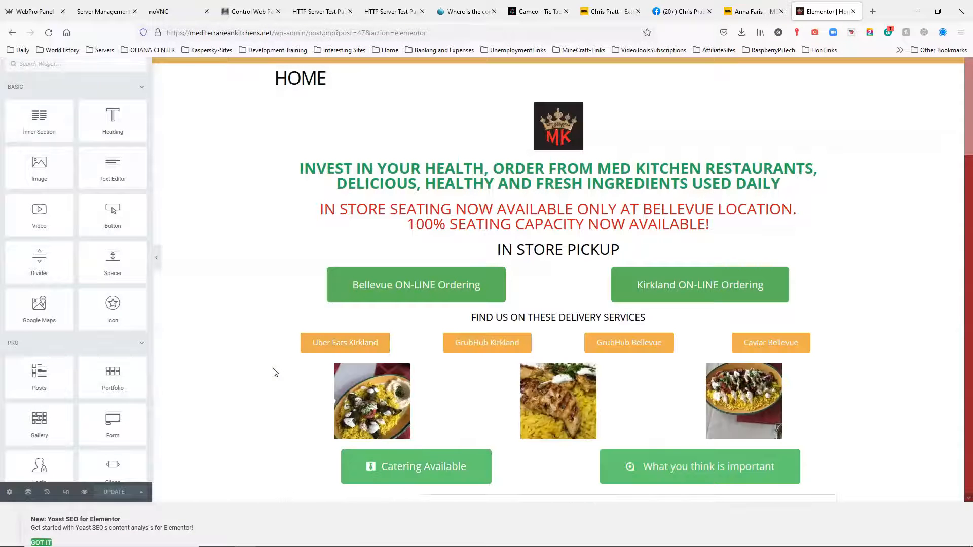
{"action": "left_click", "coordinate": [356, 243]}
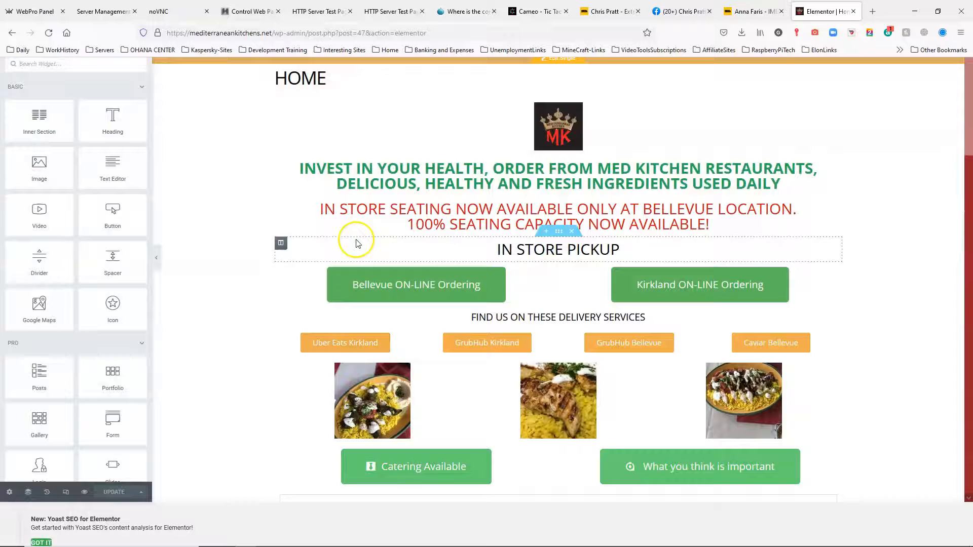
{"action": "left_click", "coordinate": [558, 248]}
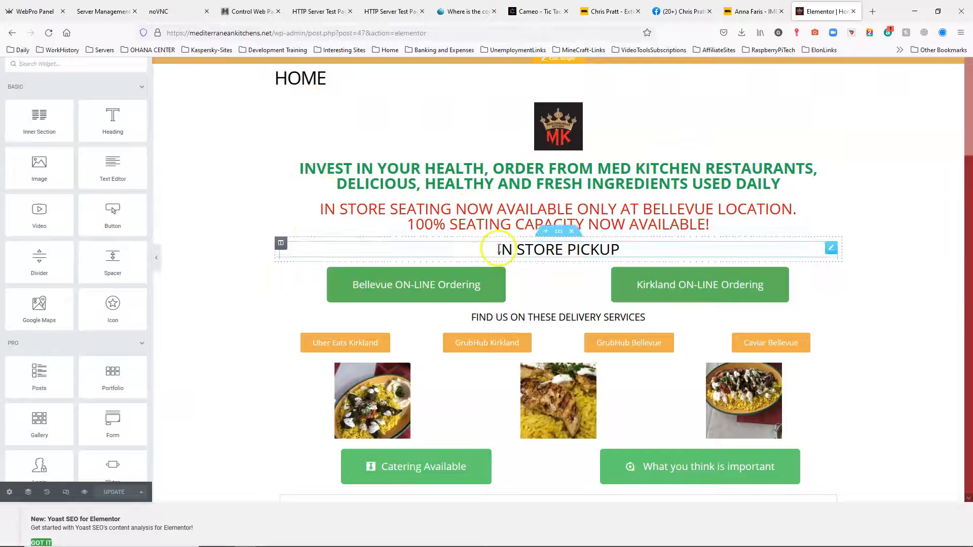
{"action": "scroll", "scroll_direction": "down", "scroll_amount": 3}
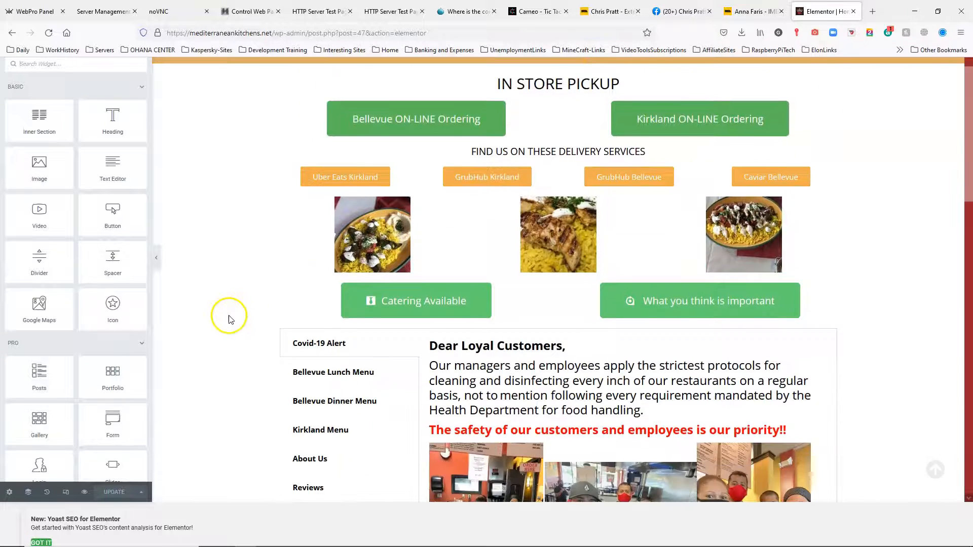
{"action": "scroll", "scroll_direction": "down", "scroll_amount": 3}
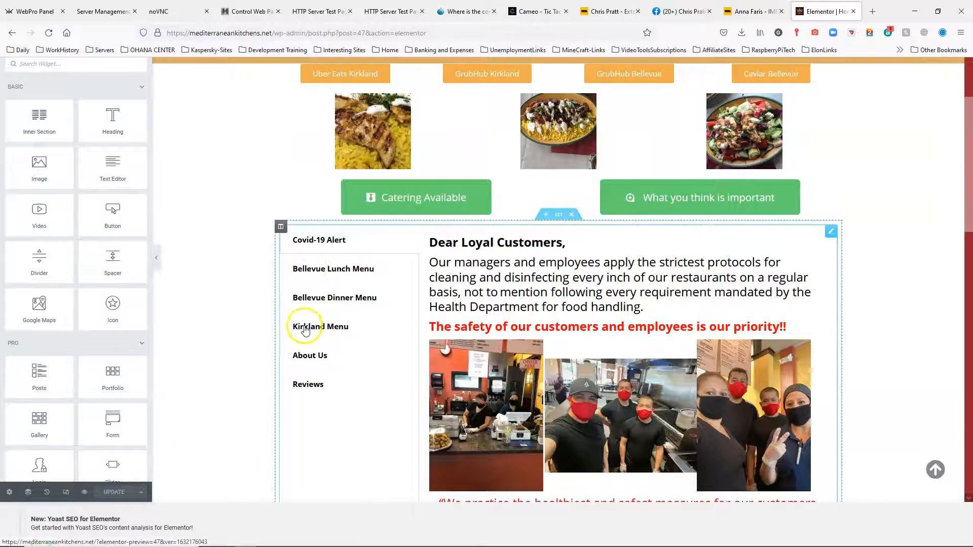
{"action": "mouse_move", "coordinate": [318, 274]}
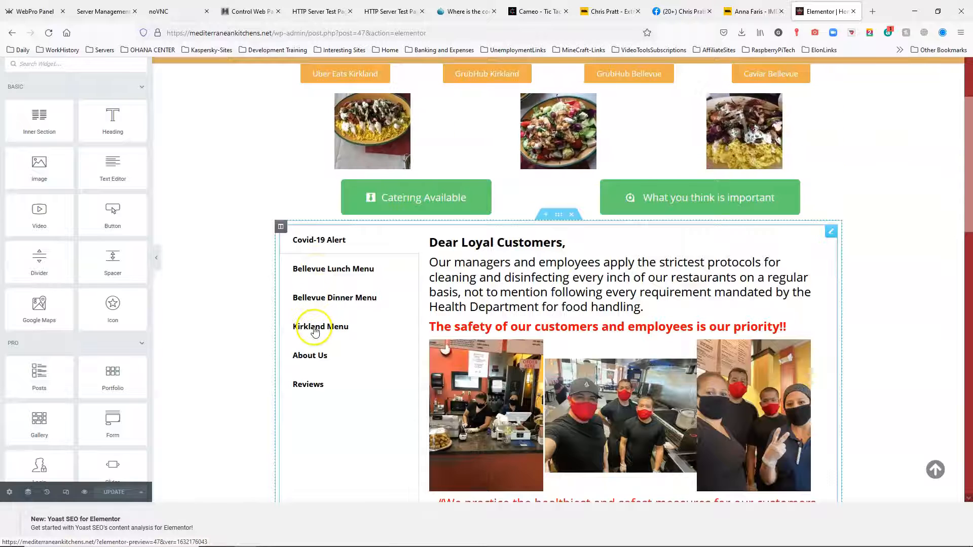
{"action": "mouse_move", "coordinate": [310, 388]}
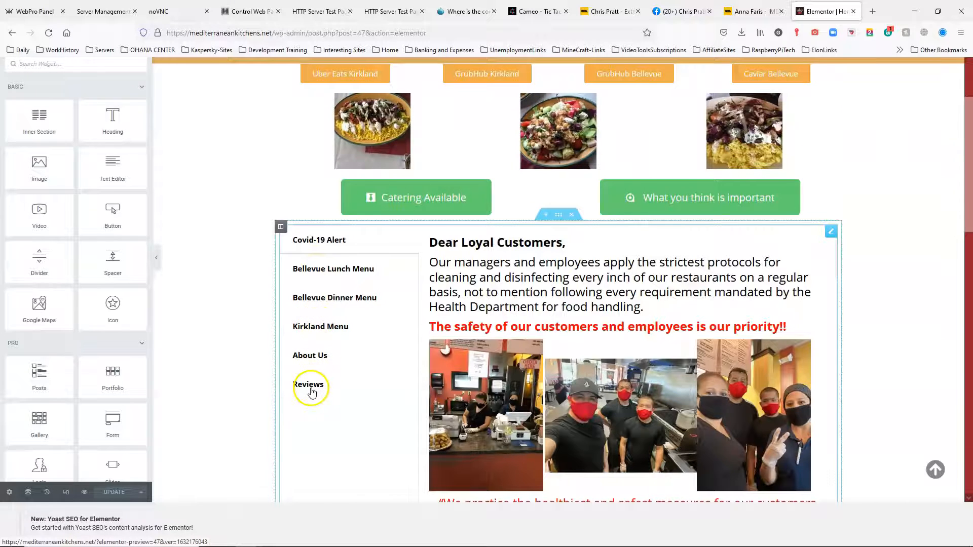
{"action": "mouse_move", "coordinate": [281, 259]}
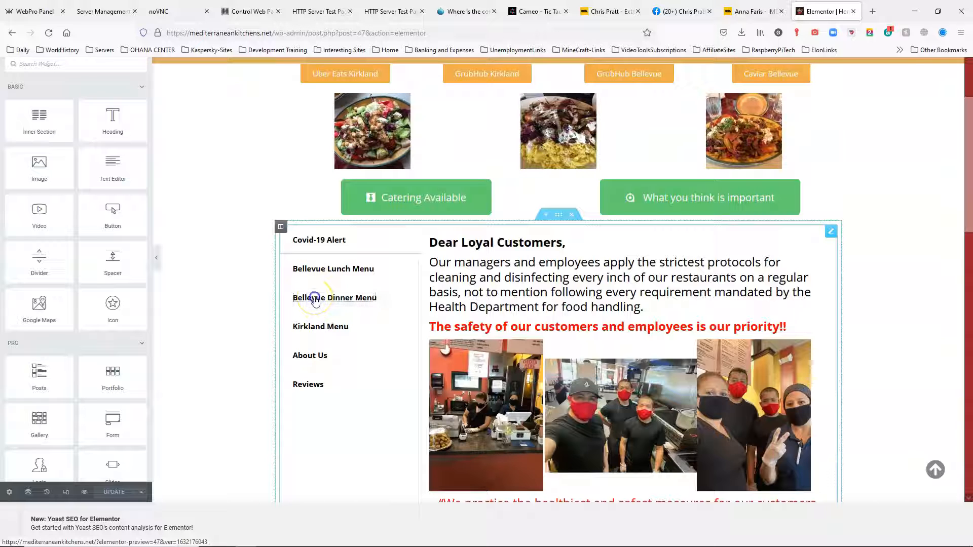
{"action": "left_click", "coordinate": [334, 297]}
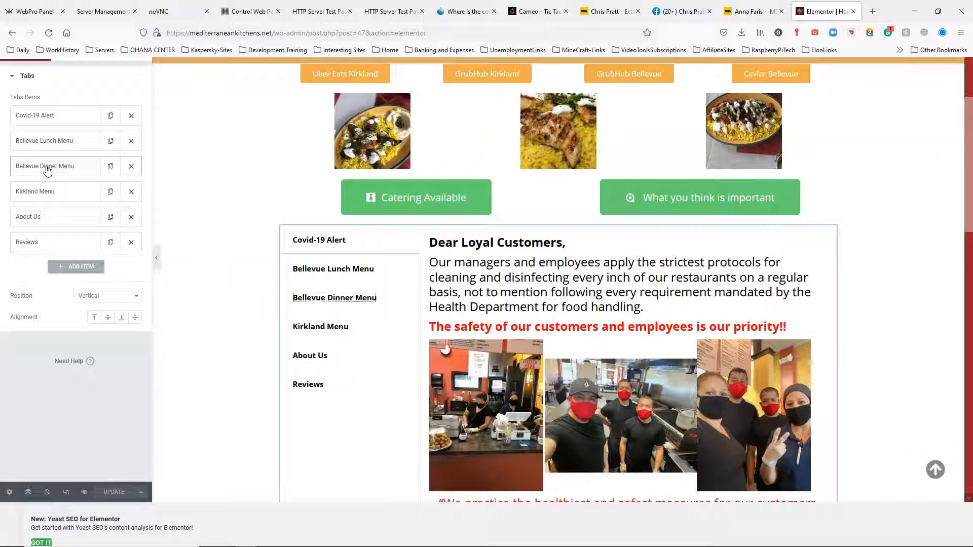
{"action": "mouse_move", "coordinate": [266, 264]}
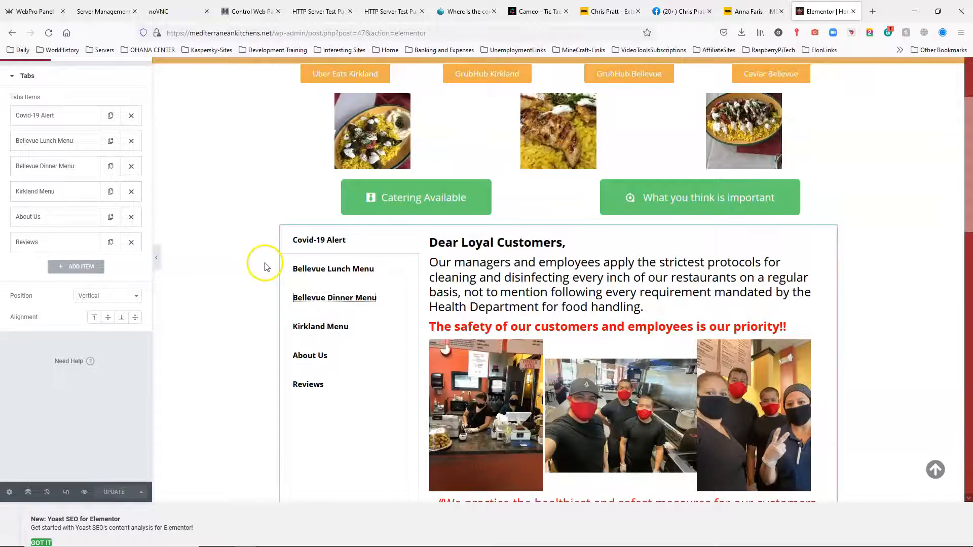
In the Bellevue Dinner Menu tab item, change Chicken Shawarma from $17.95 to $19.95.
{"action": "scroll", "scroll_direction": "down", "scroll_amount": 3}
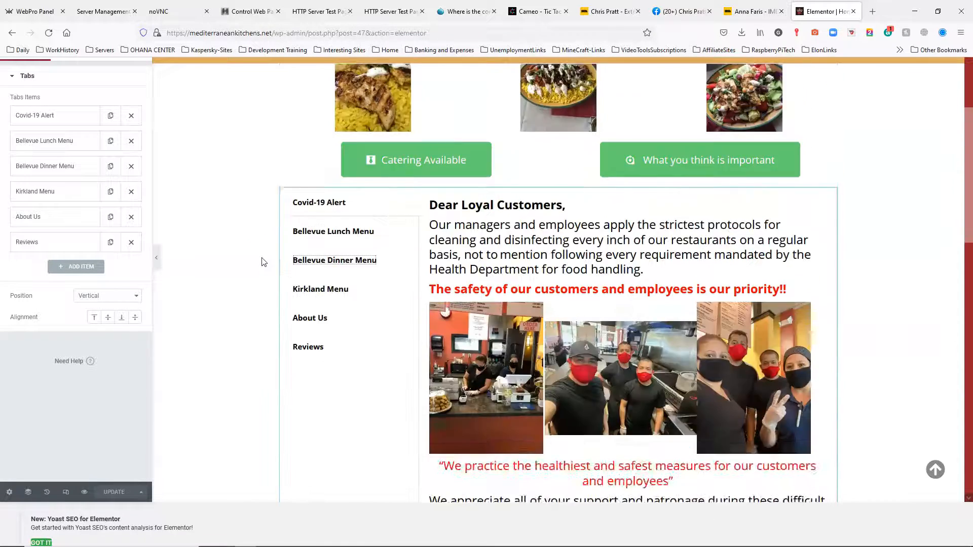
{"action": "scroll", "scroll_direction": "up", "scroll_amount": 3}
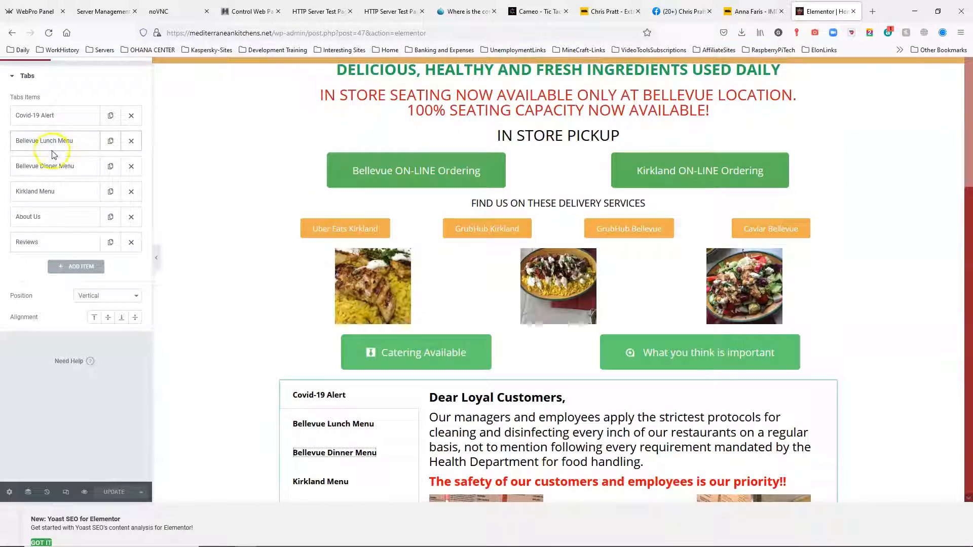
{"action": "left_click", "coordinate": [44, 166]}
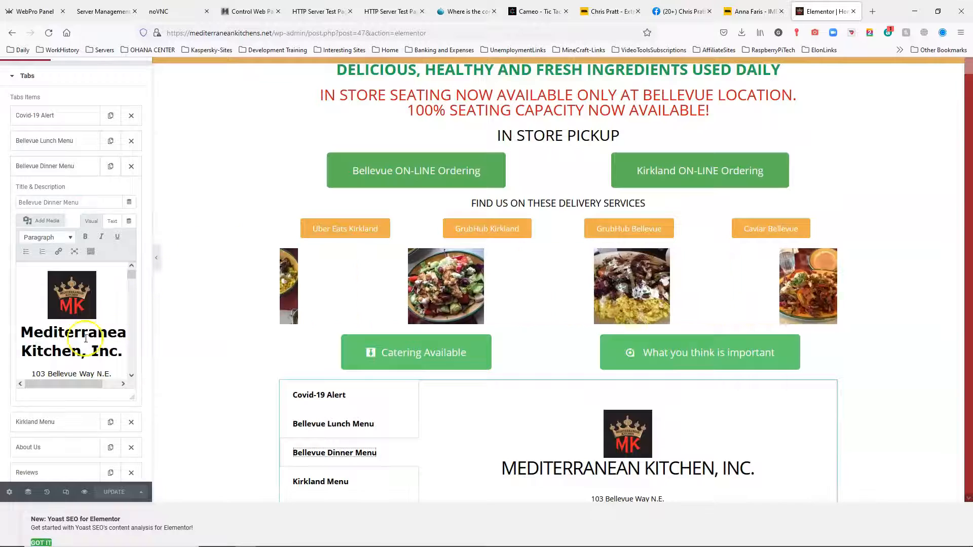
{"action": "scroll", "scroll_direction": "down", "scroll_amount": 3}
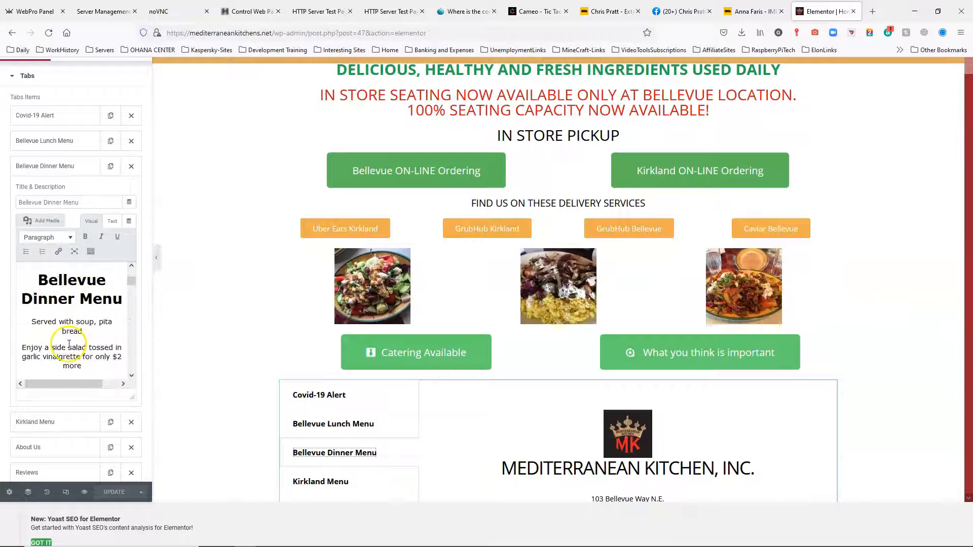
{"action": "scroll", "scroll_direction": "down", "scroll_amount": 3}
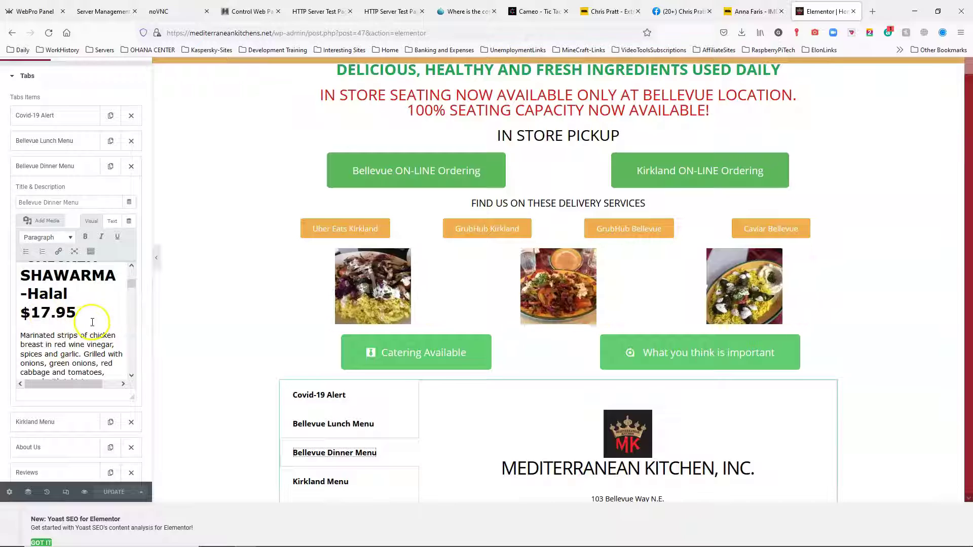
{"action": "scroll", "scroll_direction": "down", "scroll_amount": 3}
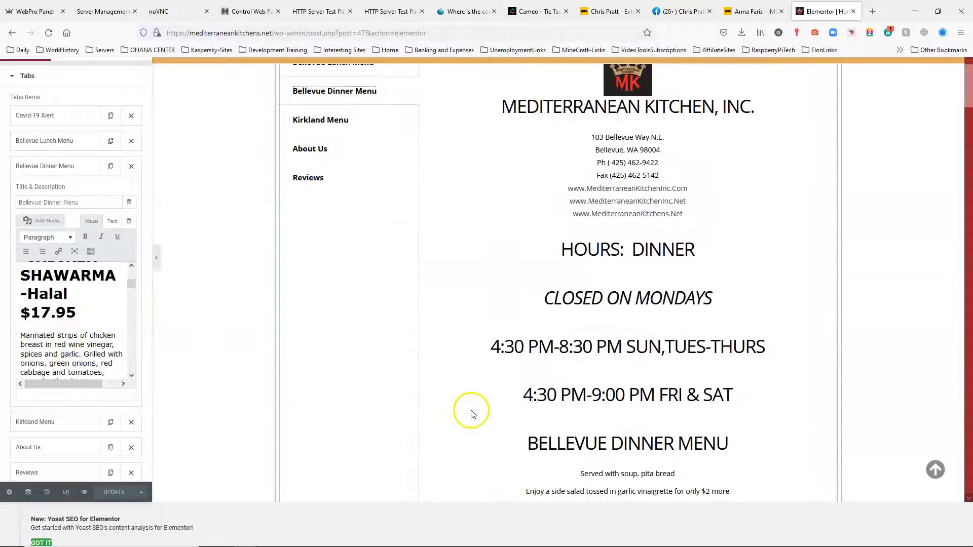
{"action": "scroll", "scroll_direction": "down", "scroll_amount": 3}
{"action": "type", "text": "9"}
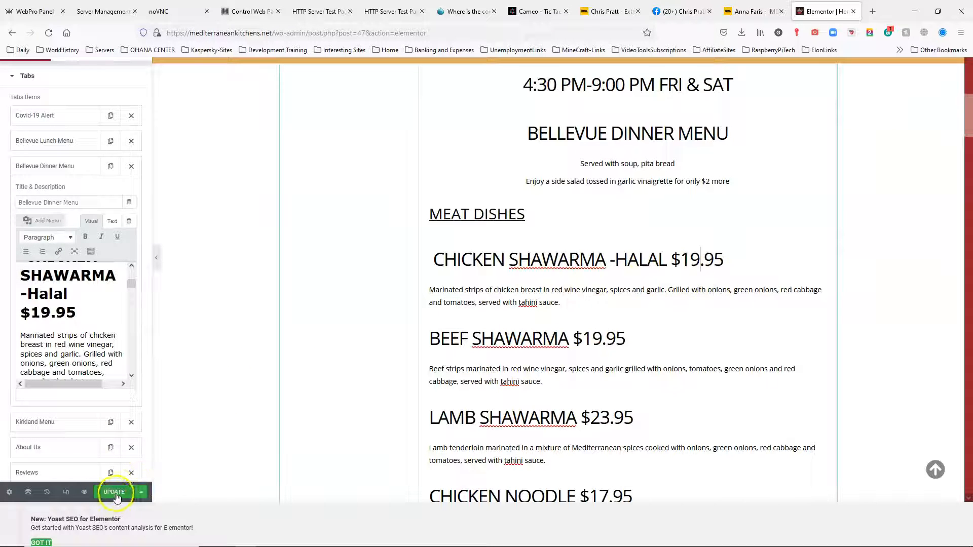
Save the Home page in Elementor so the $19.95 price is published.
{"action": "left_click", "coordinate": [114, 492]}
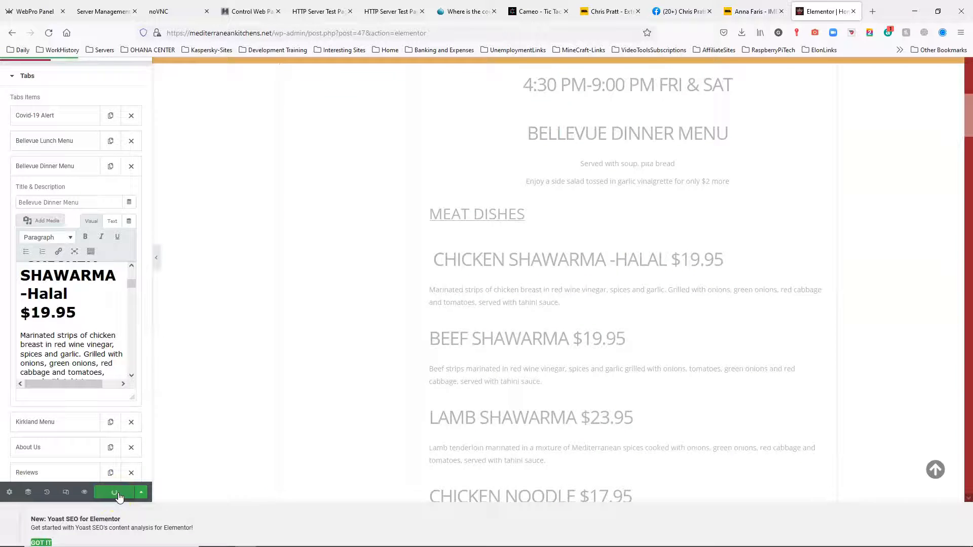
{"action": "scroll", "scroll_direction": "down", "scroll_amount": 3}
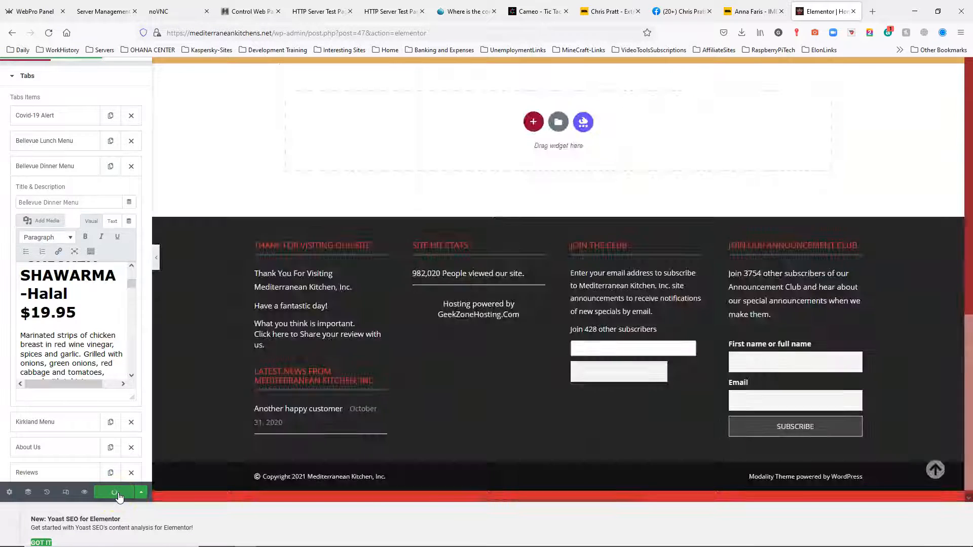
{"action": "scroll", "scroll_direction": "up", "scroll_amount": 3}
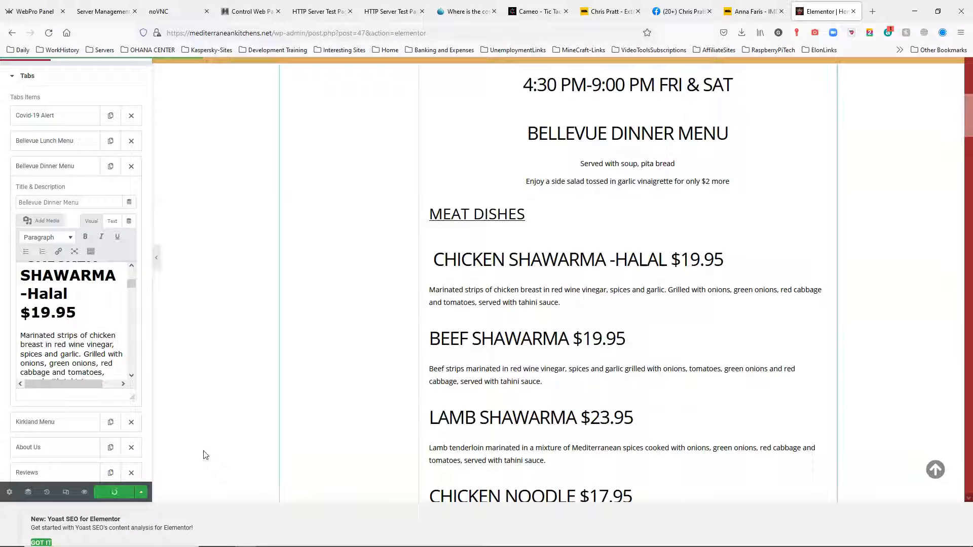
{"action": "mouse_move", "coordinate": [113, 491]}
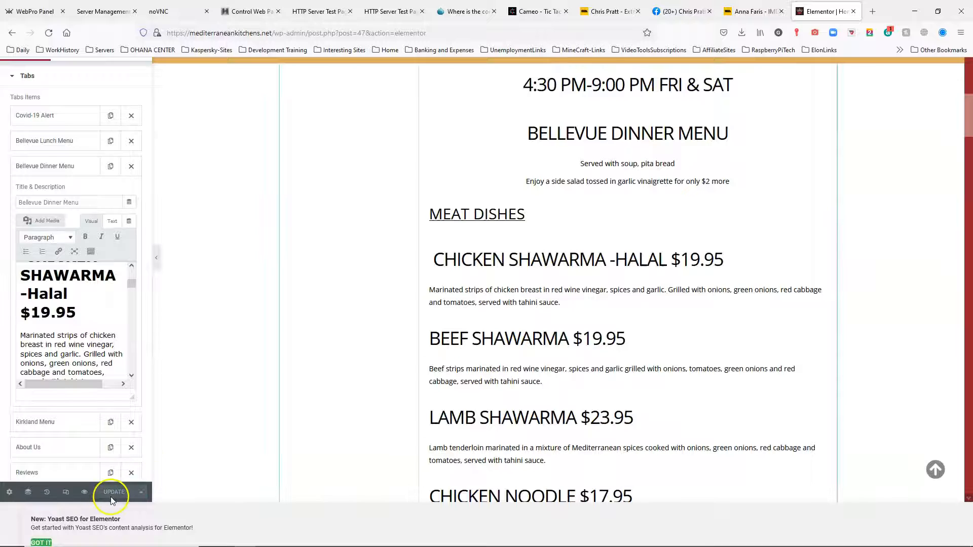
{"action": "left_click", "coordinate": [113, 492]}
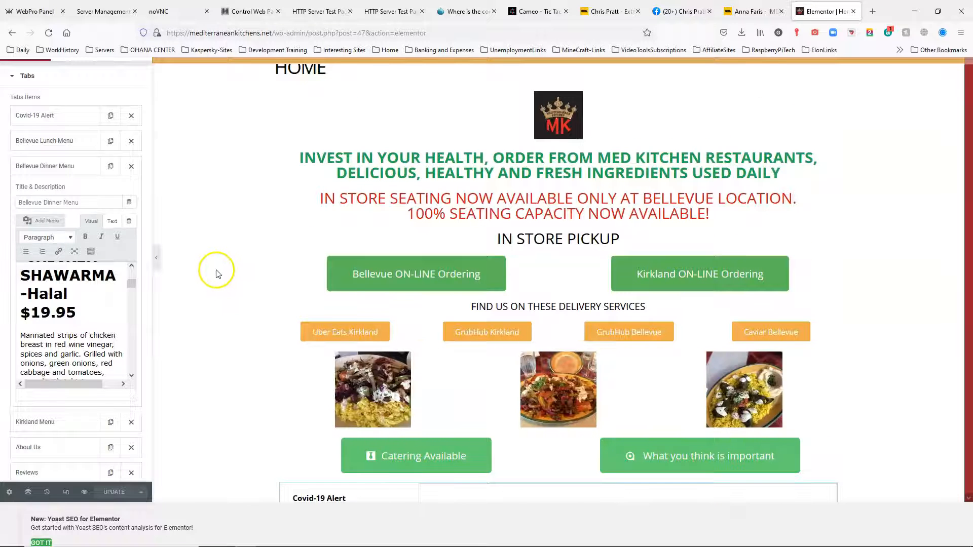
{"action": "mouse_move", "coordinate": [160, 116]}
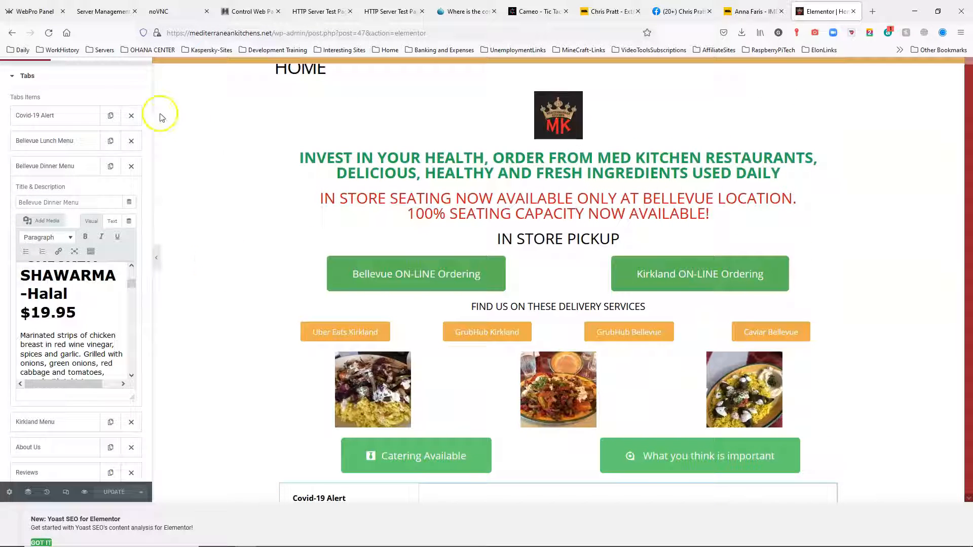
{"action": "scroll", "scroll_direction": "down", "scroll_amount": 3}
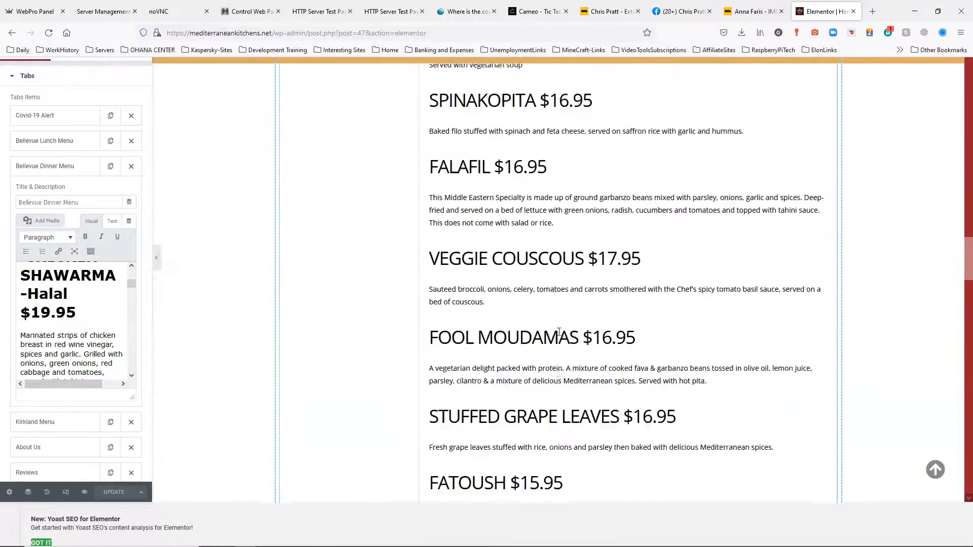
{"action": "scroll", "scroll_direction": "up", "scroll_amount": 3}
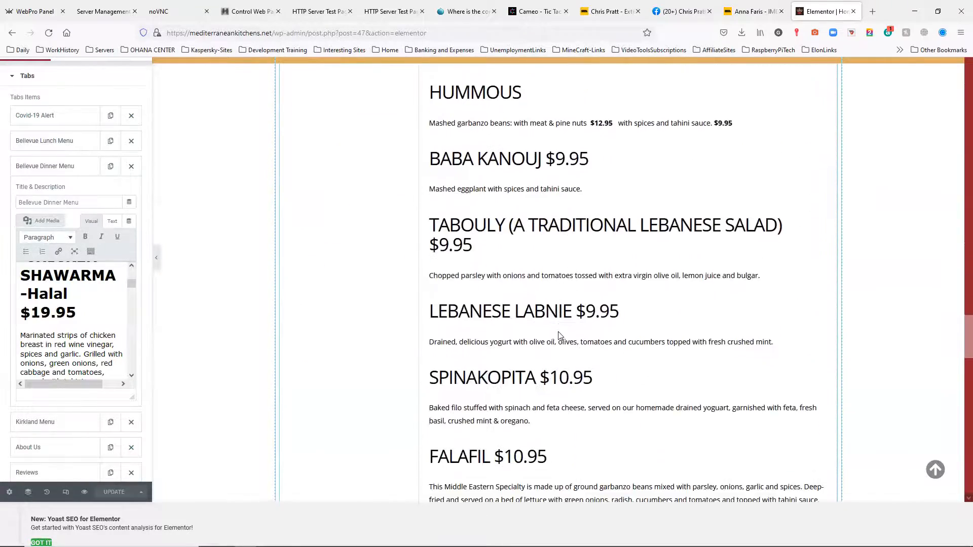
{"action": "scroll", "scroll_direction": "up", "scroll_amount": 3}
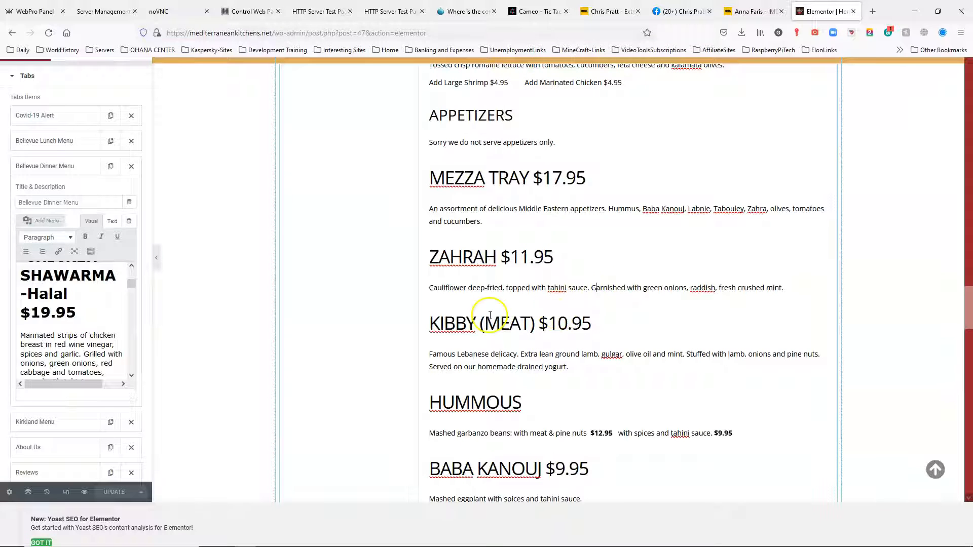
{"action": "scroll", "scroll_direction": "down", "scroll_amount": 3}
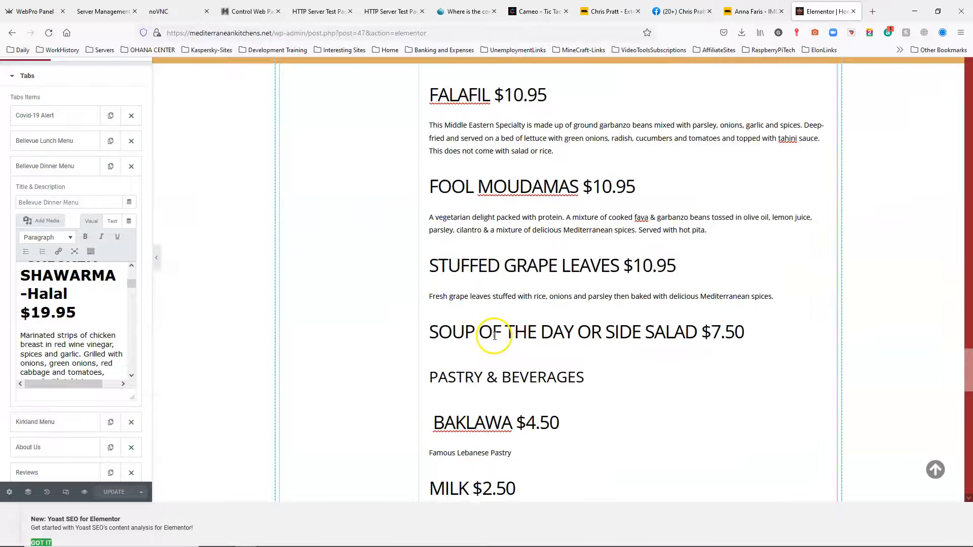
{"action": "scroll", "scroll_direction": "up", "scroll_amount": 3}
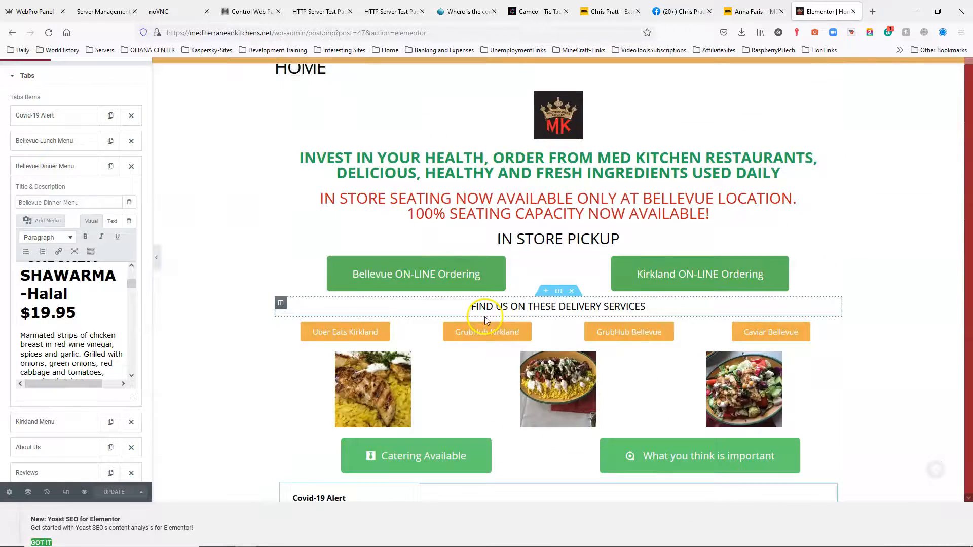
{"action": "scroll", "scroll_direction": "down", "scroll_amount": 3}
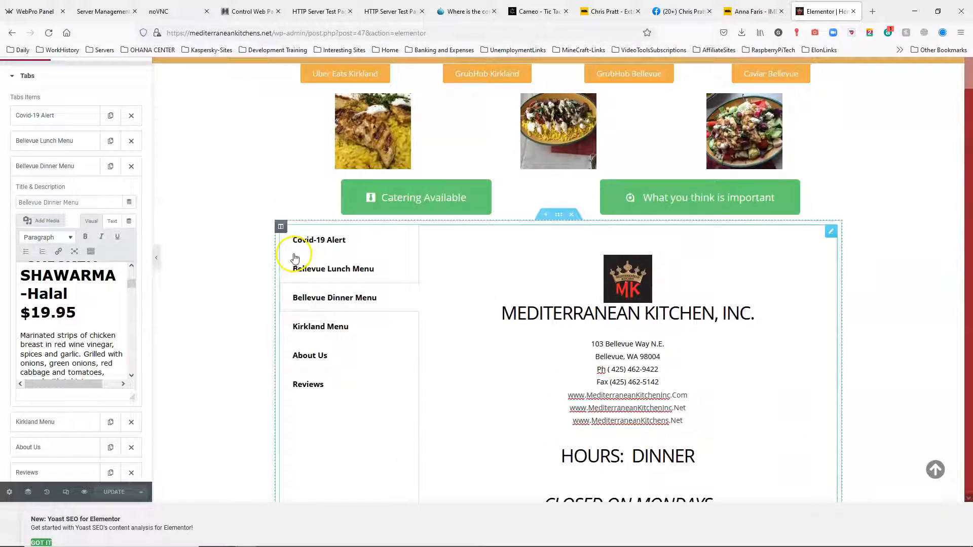
{"action": "left_click", "coordinate": [333, 268]}
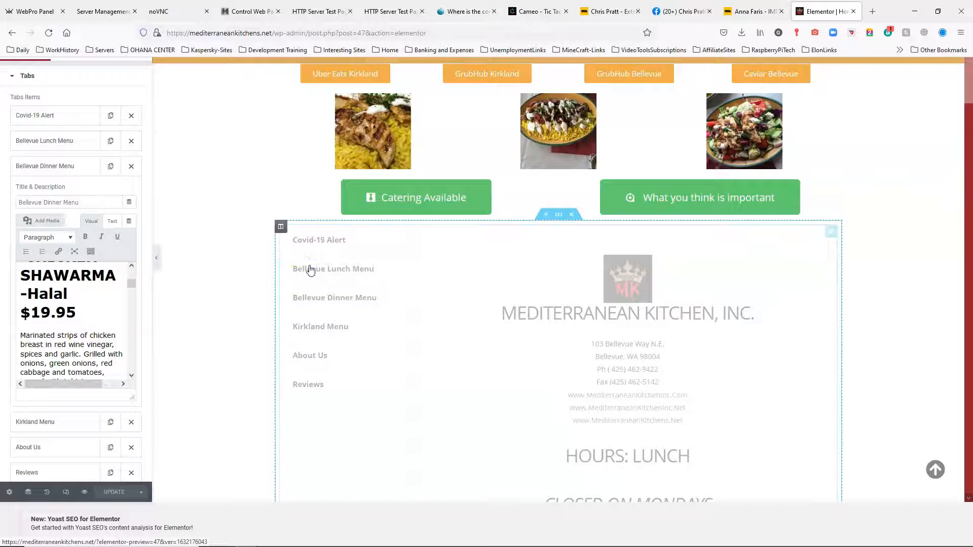
{"action": "scroll", "scroll_direction": "down", "scroll_amount": 3}
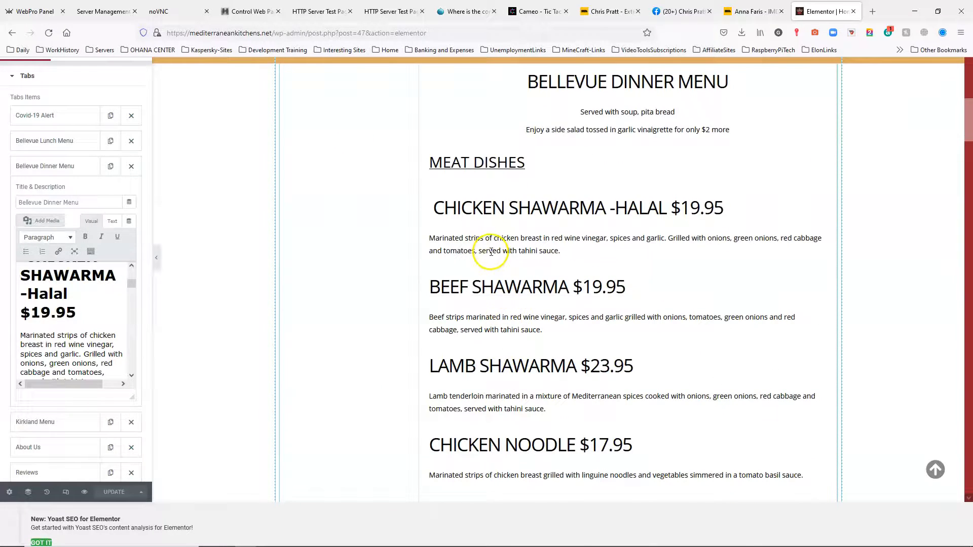
{"action": "scroll", "scroll_direction": "down", "scroll_amount": 3}
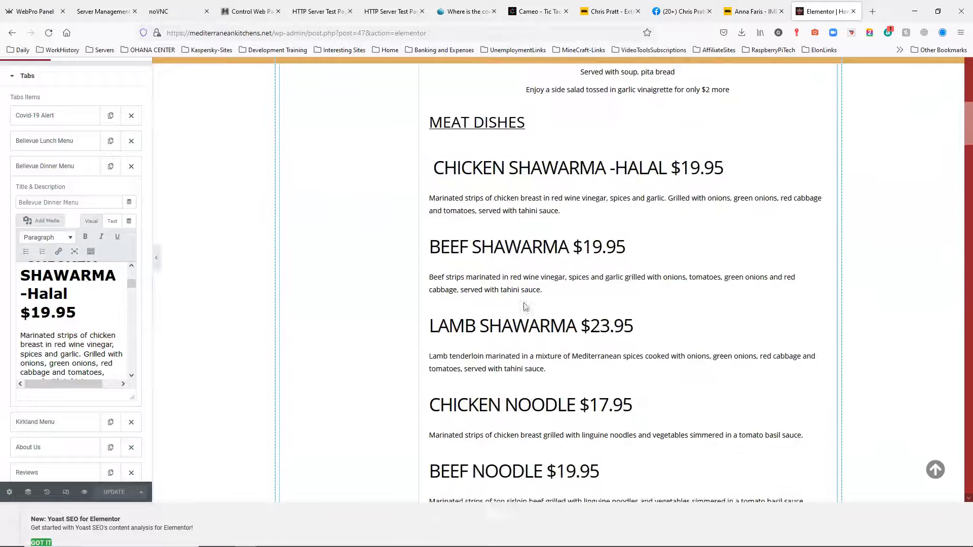
{"action": "left_click", "coordinate": [113, 492]}
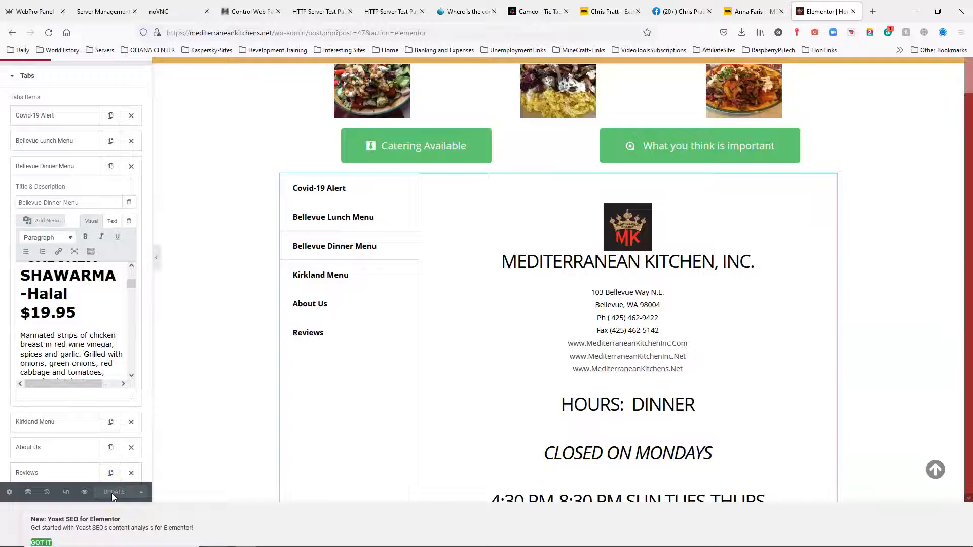
Save the page once more and restore down the browser window.
{"action": "left_click", "coordinate": [114, 492]}
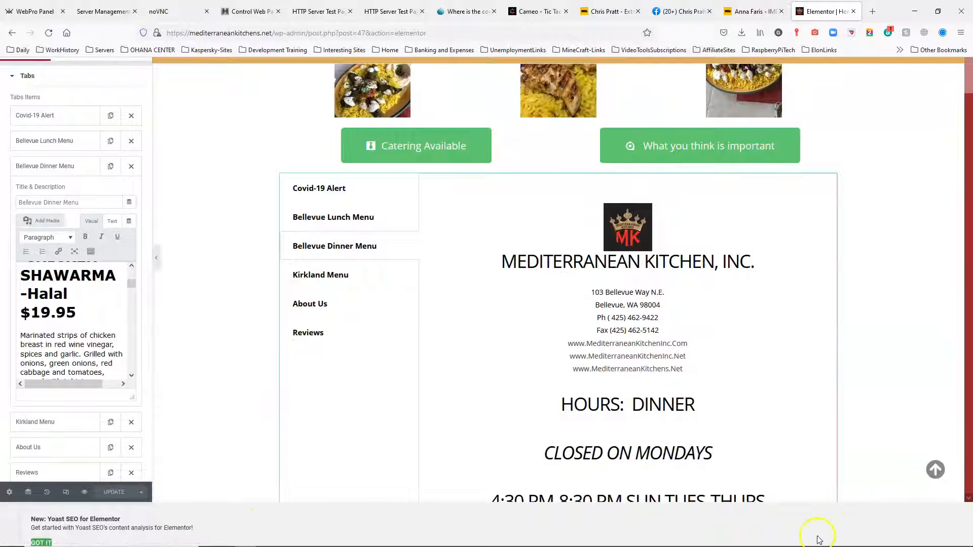
{"action": "mouse_move", "coordinate": [413, 525]}
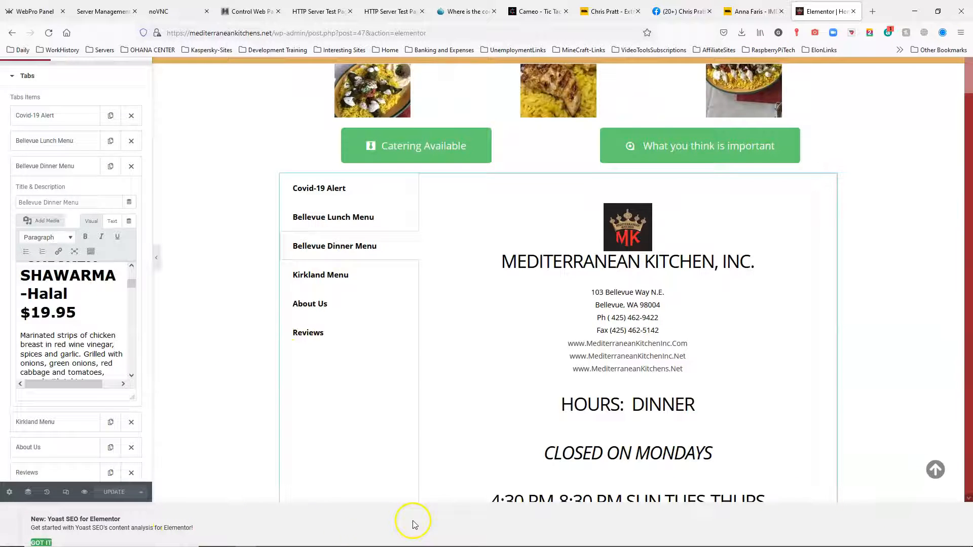
{"action": "left_click", "coordinate": [366, 426]}
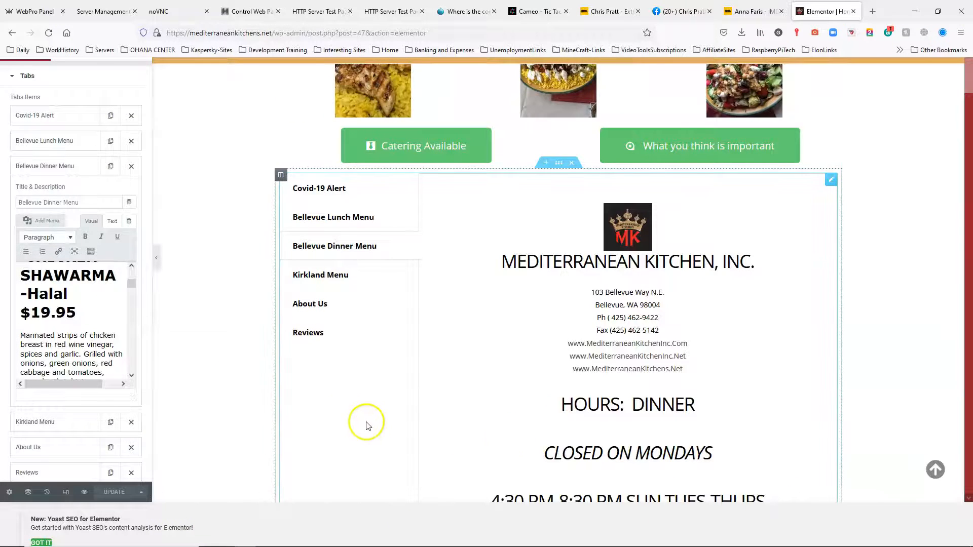
{"action": "scroll", "scroll_direction": "up", "scroll_amount": 3}
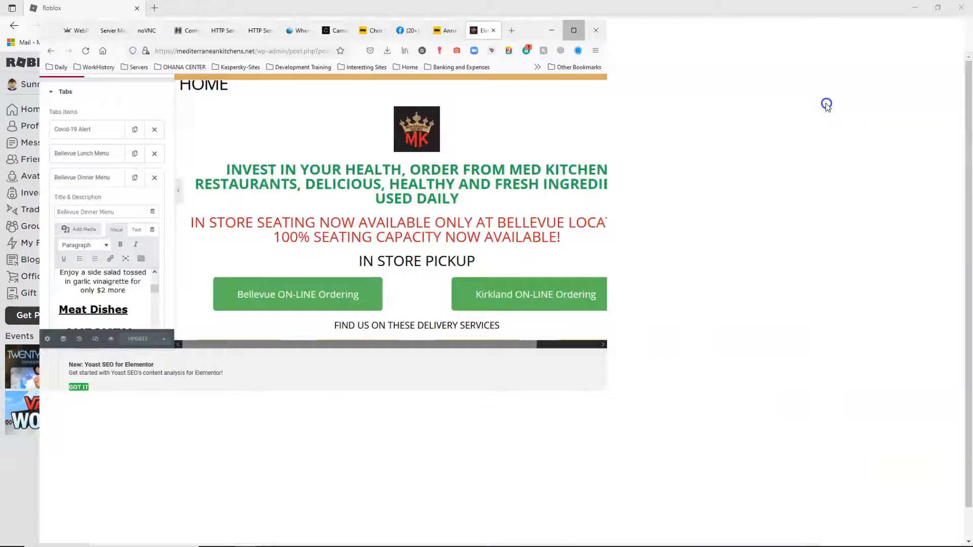
{"action": "left_click", "coordinate": [572, 30]}
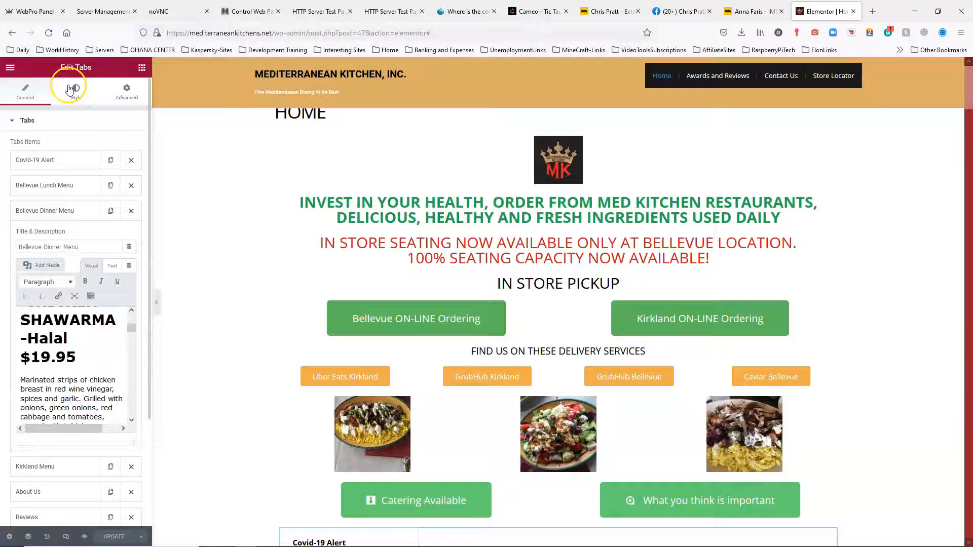
Exit Elementor to the dashboard and confirm Leave page in the browser warning.
{"action": "left_click", "coordinate": [9, 67]}
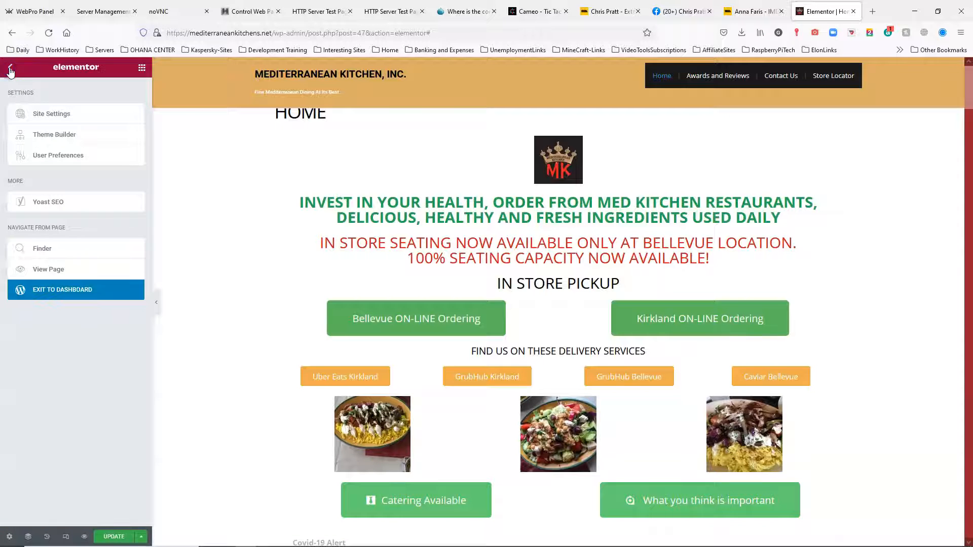
{"action": "left_click", "coordinate": [62, 290]}
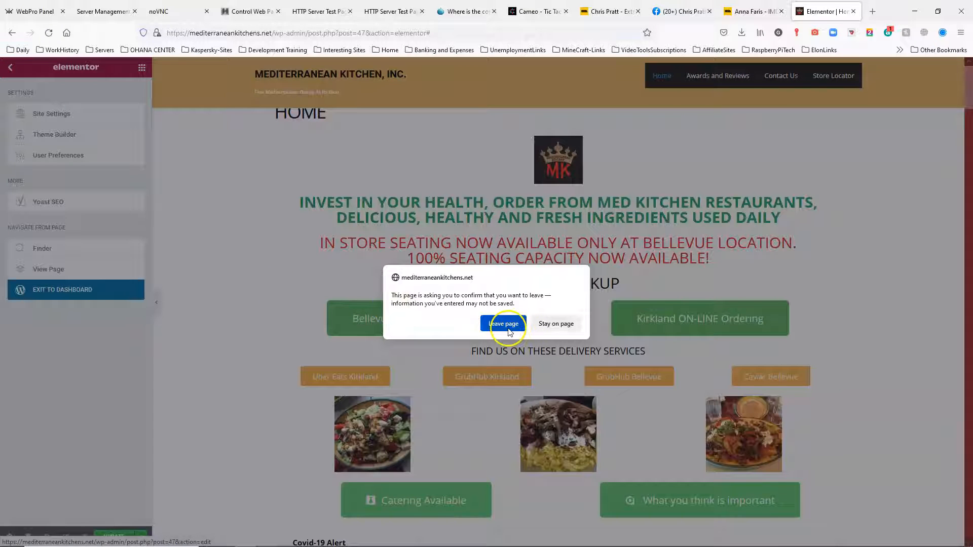
{"action": "left_click", "coordinate": [503, 323]}
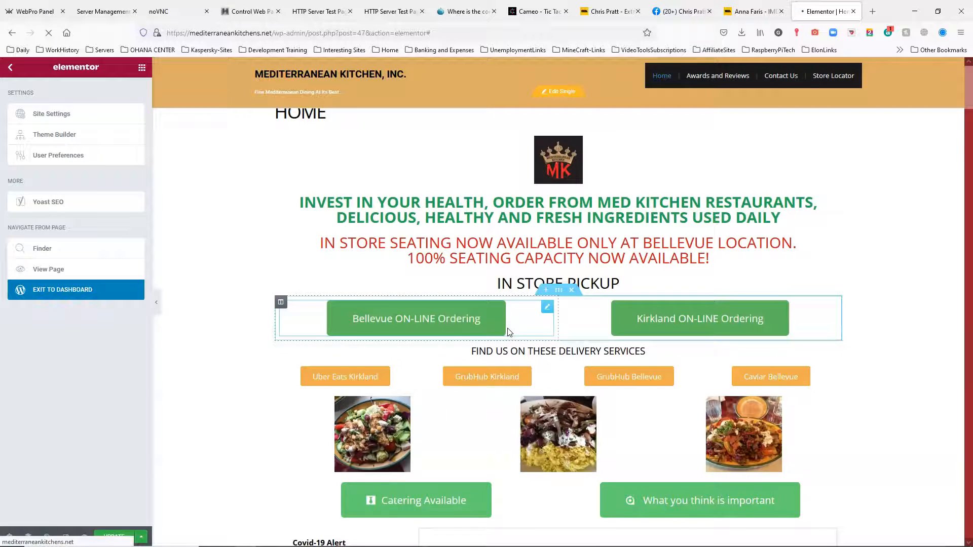
{"action": "left_click", "coordinate": [62, 289]}
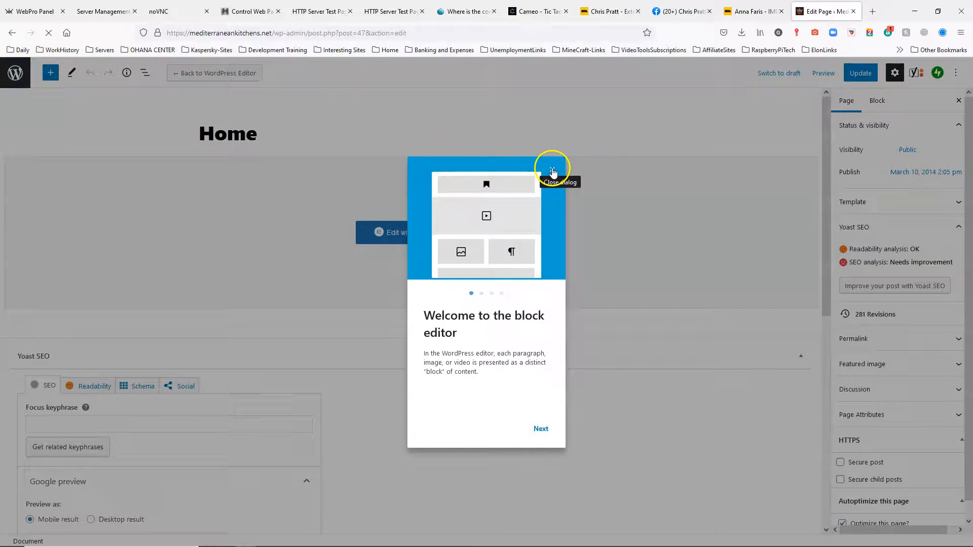
Dismiss the welcome tour, update the Home page, and view it live.
{"action": "left_click", "coordinate": [552, 172]}
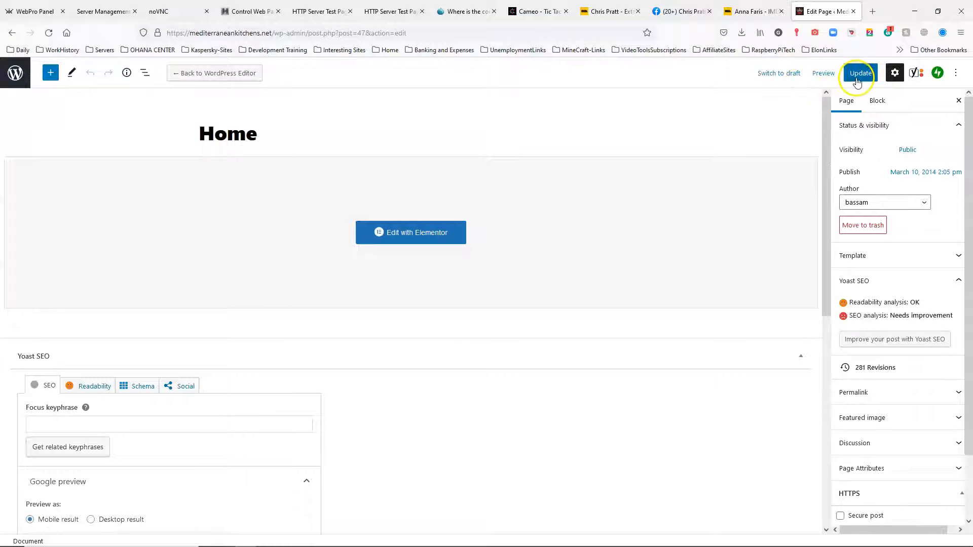
{"action": "left_click", "coordinate": [860, 72]}
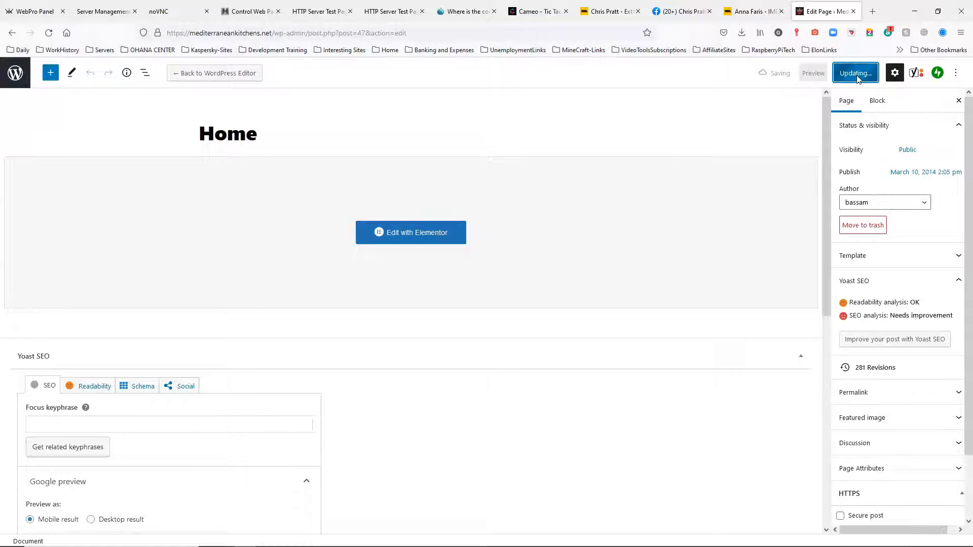
{"action": "left_click", "coordinate": [854, 72]}
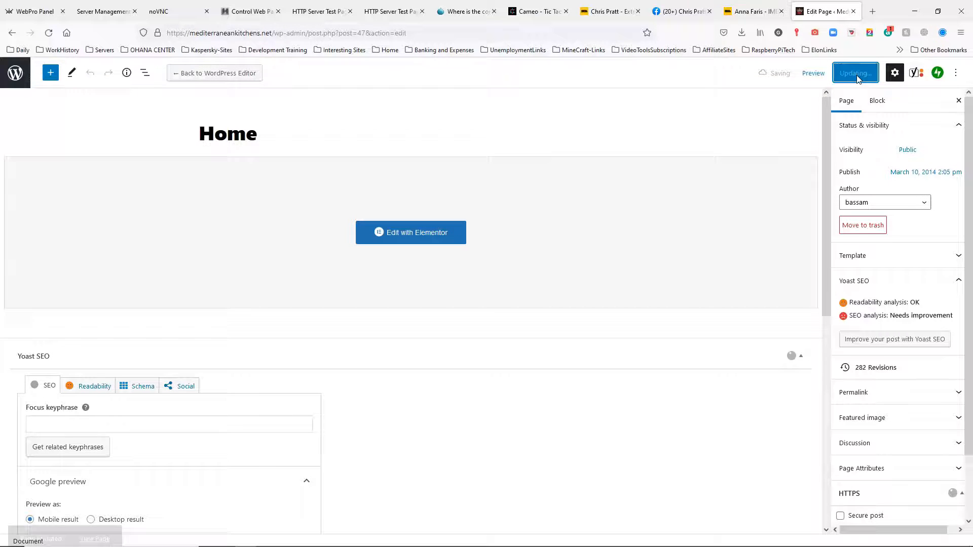
{"action": "left_click", "coordinate": [855, 72]}
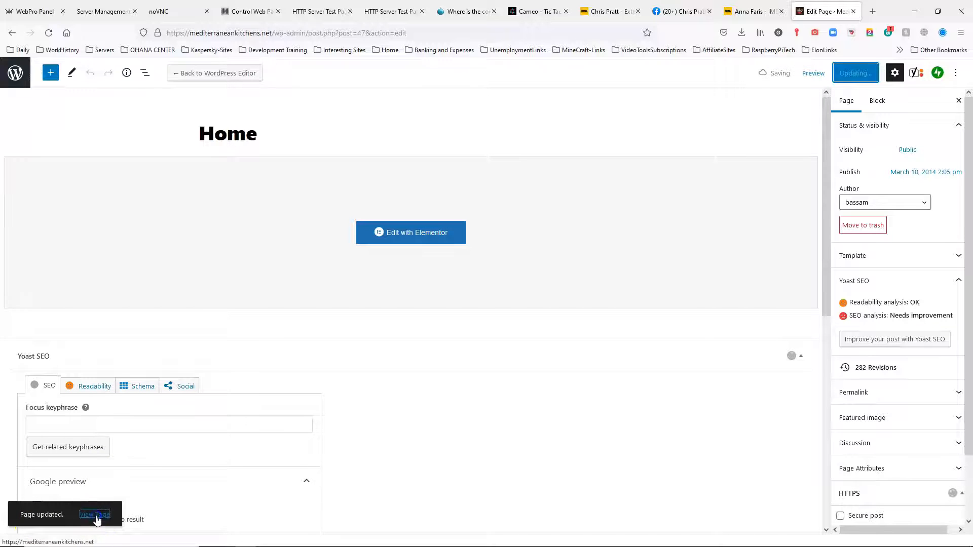
{"action": "left_click", "coordinate": [94, 514]}
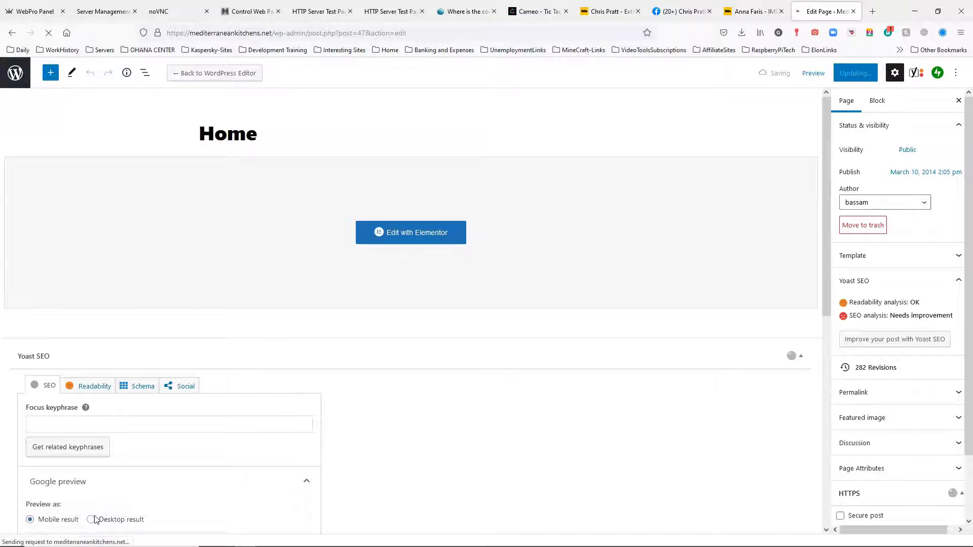
{"action": "left_click", "coordinate": [813, 72]}
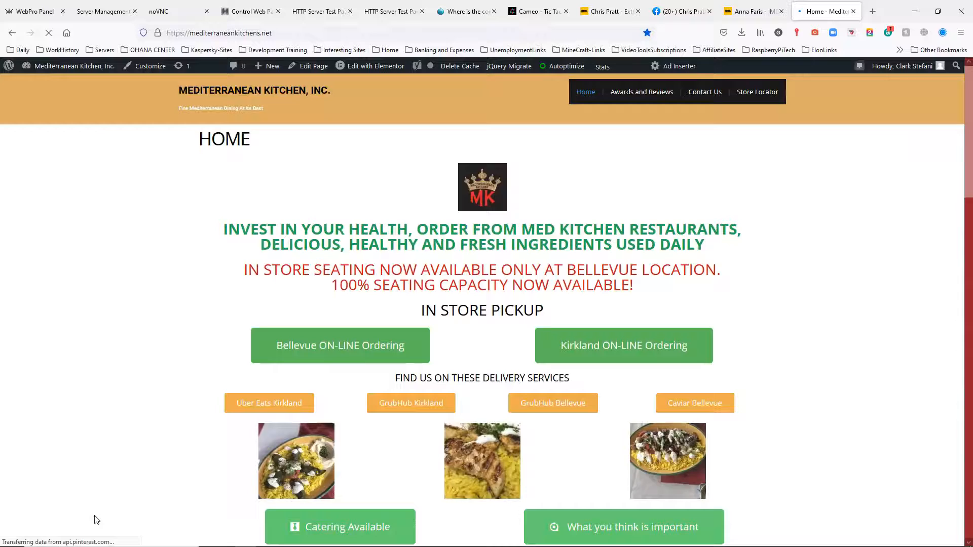
Open the live Bellevue Dinner Menu tab and check Chicken Shawarma shows $19.95.
{"action": "scroll", "scroll_direction": "down", "scroll_amount": 3}
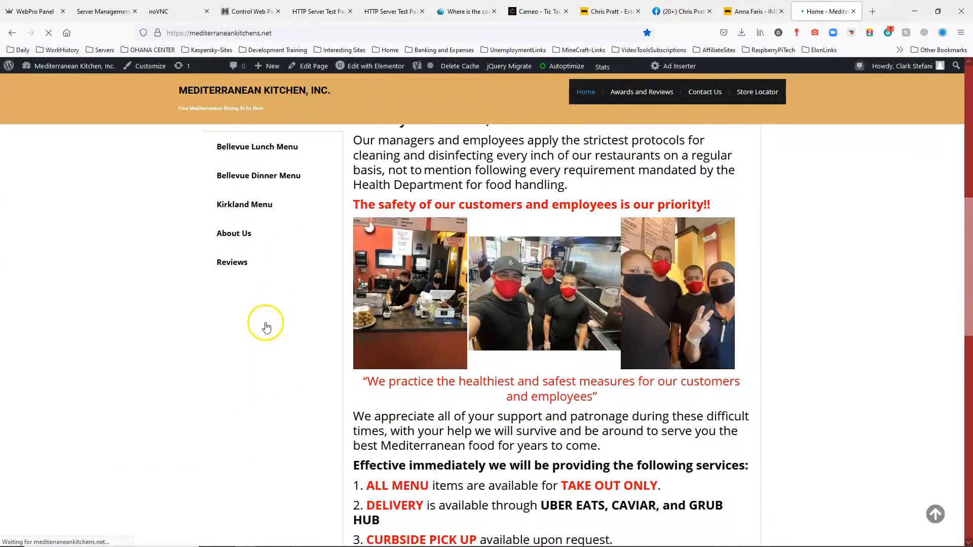
{"action": "scroll", "scroll_direction": "up", "scroll_amount": 3}
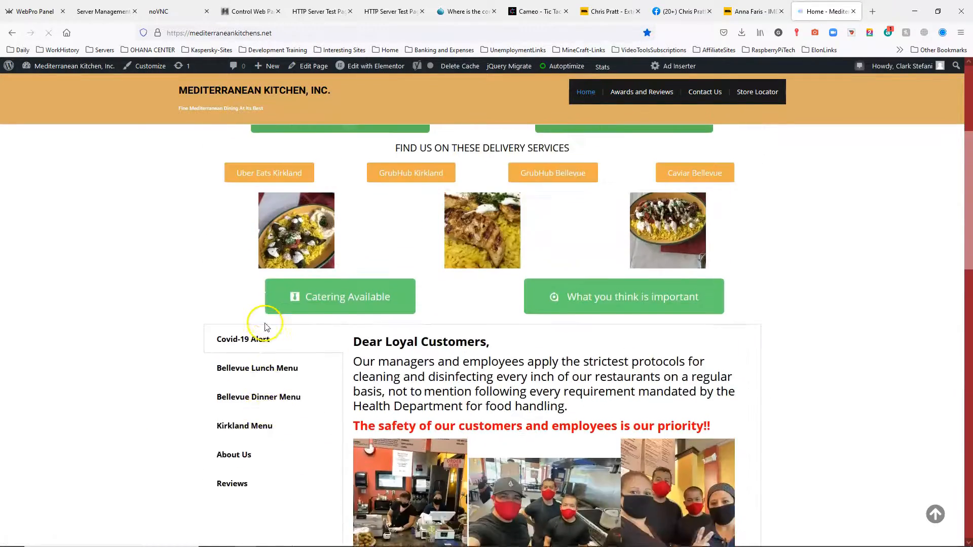
{"action": "scroll", "scroll_direction": "up", "scroll_amount": 3}
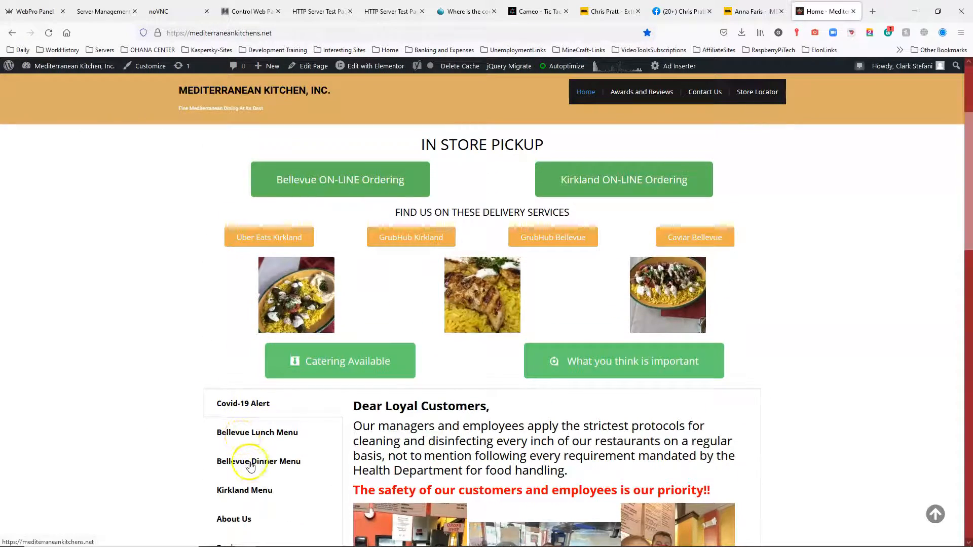
{"action": "left_click", "coordinate": [258, 461]}
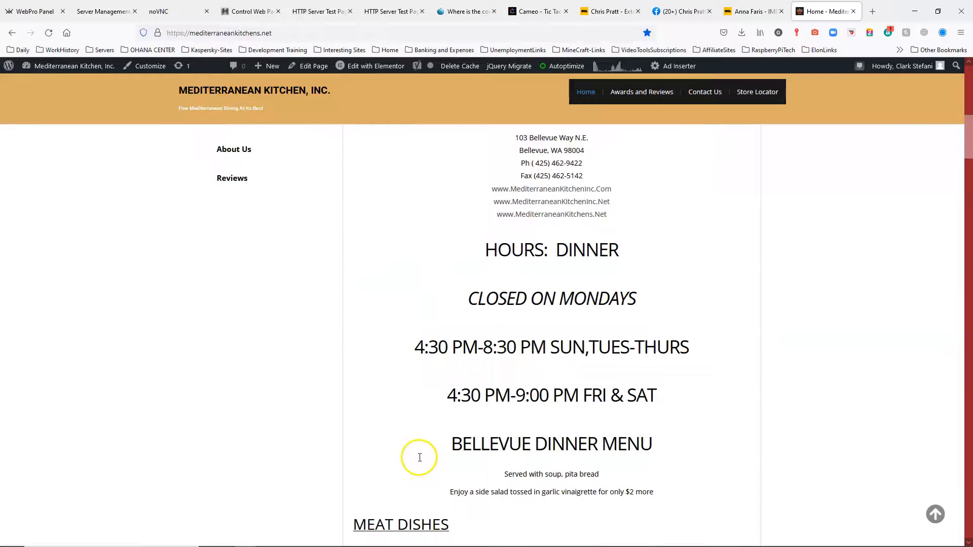
{"action": "scroll", "scroll_direction": "down", "scroll_amount": 3}
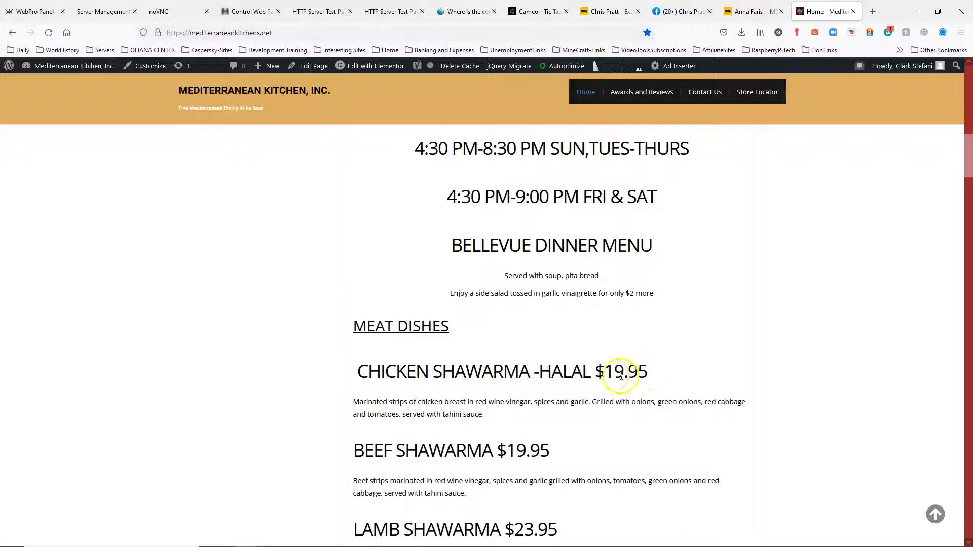
{"action": "mouse_move", "coordinate": [224, 353]}
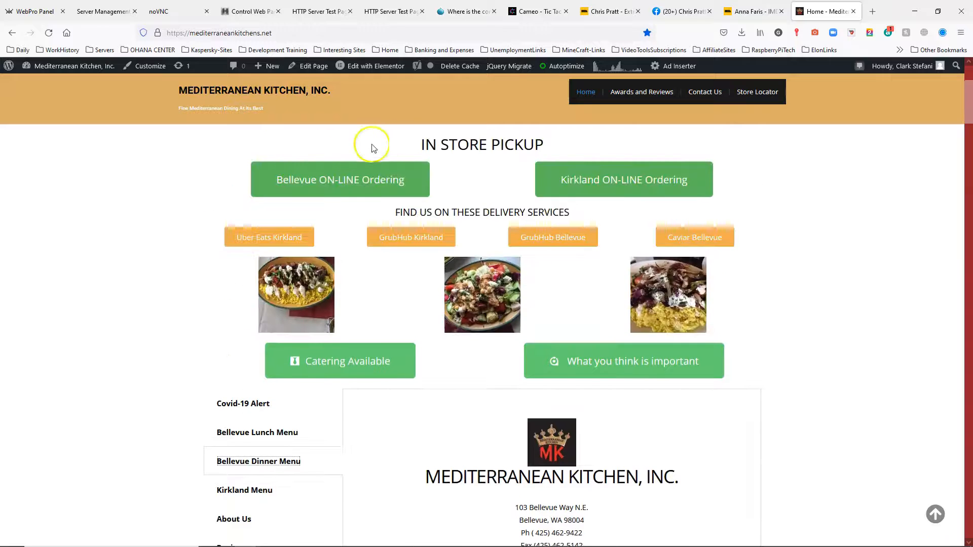
{"action": "mouse_move", "coordinate": [903, 94]}
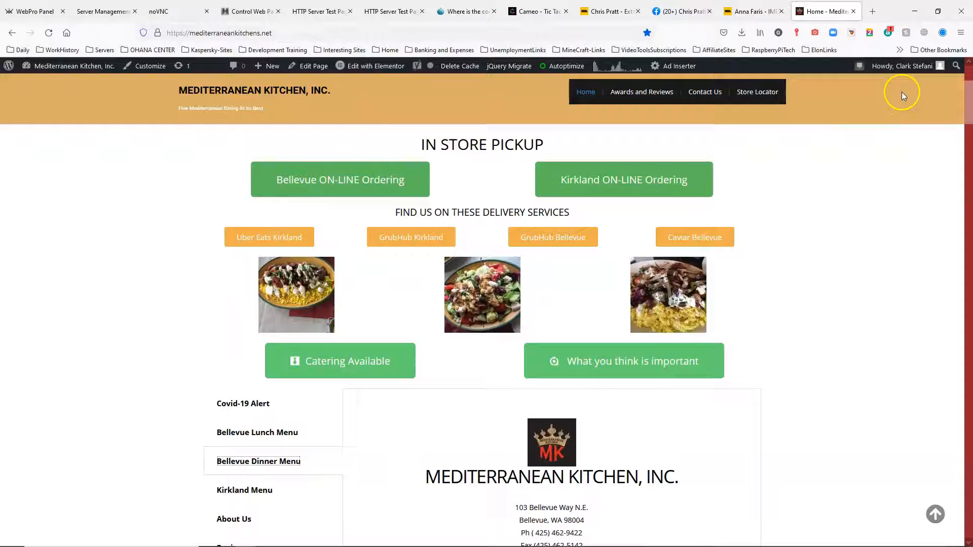
Log out through the Howdy account menu in the admin bar.
{"action": "left_click", "coordinate": [904, 66]}
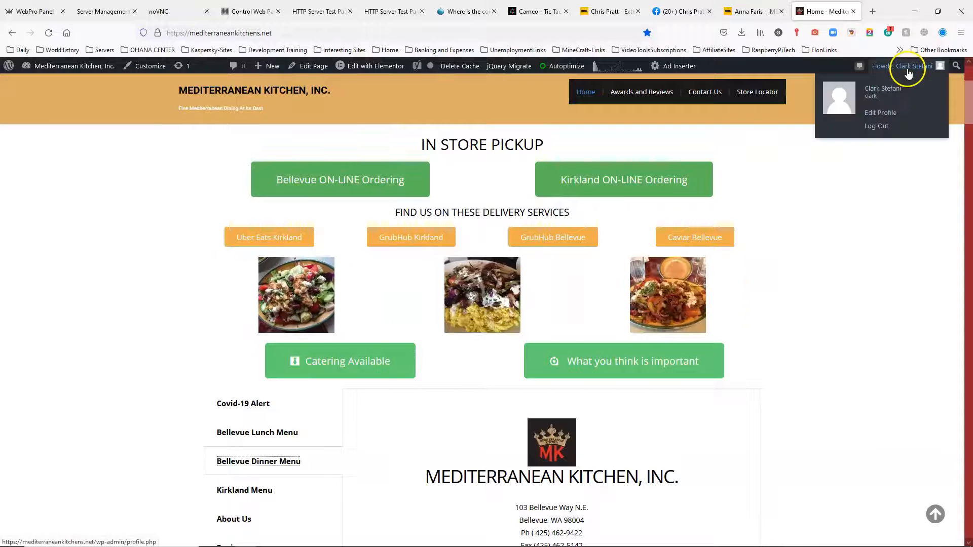
{"action": "mouse_move", "coordinate": [922, 66]}
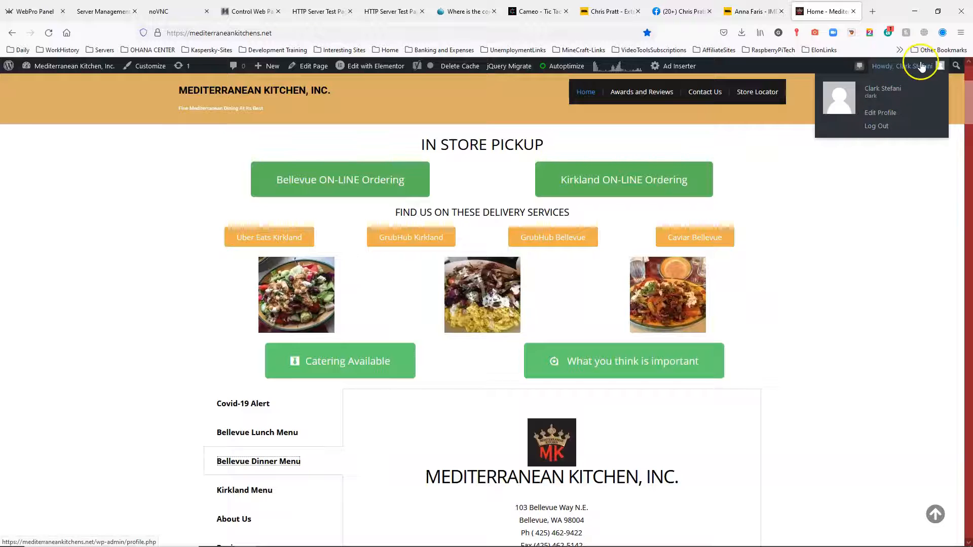
{"action": "mouse_move", "coordinate": [875, 127]}
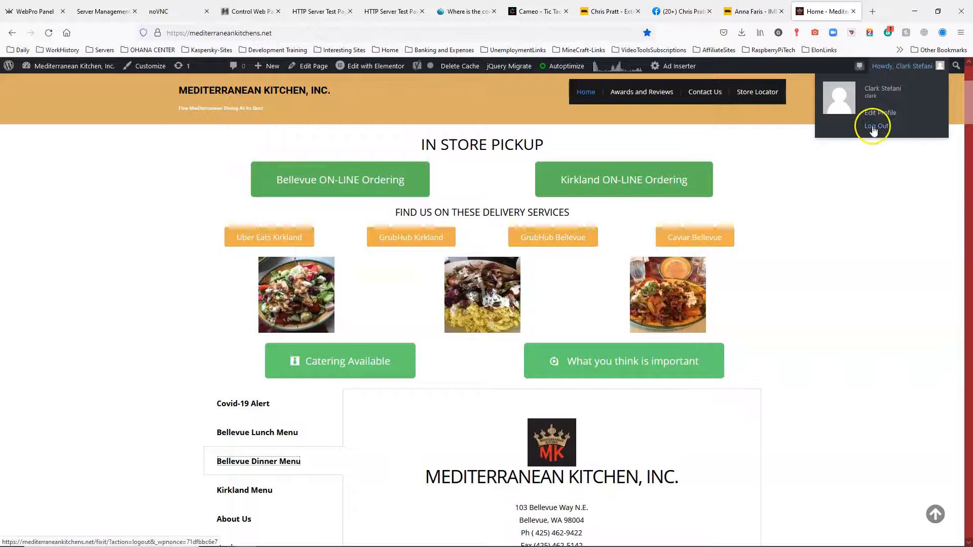
{"action": "left_click", "coordinate": [875, 126]}
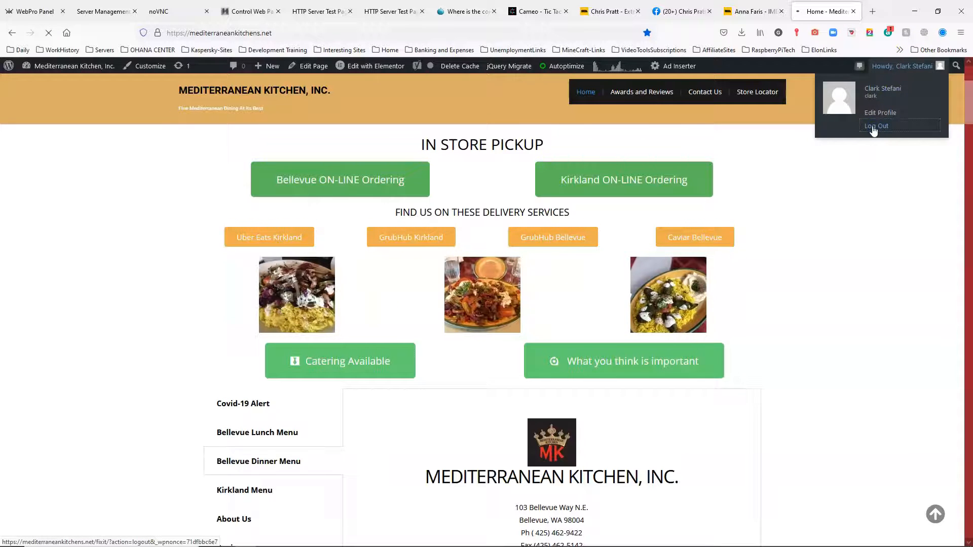
{"action": "left_click", "coordinate": [876, 126]}
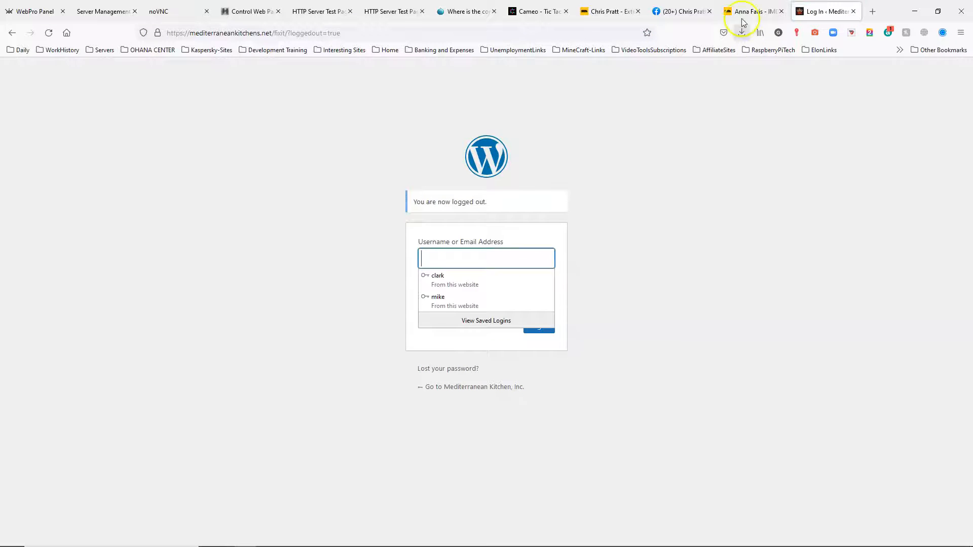
{"action": "mouse_move", "coordinate": [310, 84]}
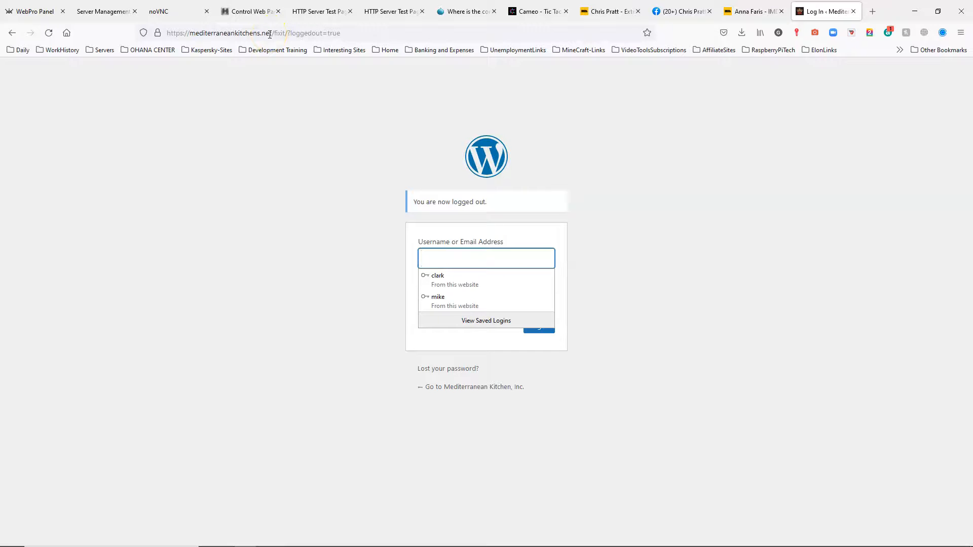
{"action": "mouse_move", "coordinate": [738, 125]}
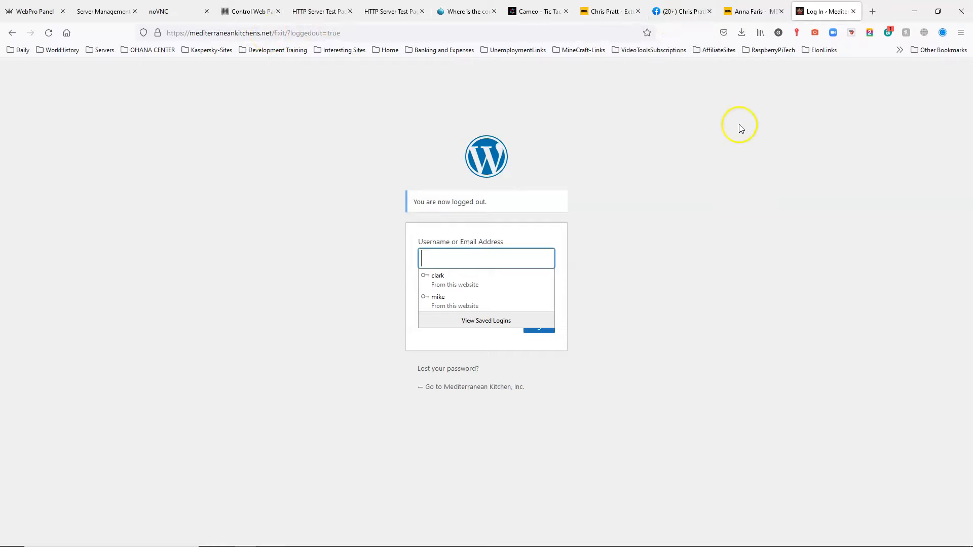
{"action": "mouse_move", "coordinate": [712, 125]}
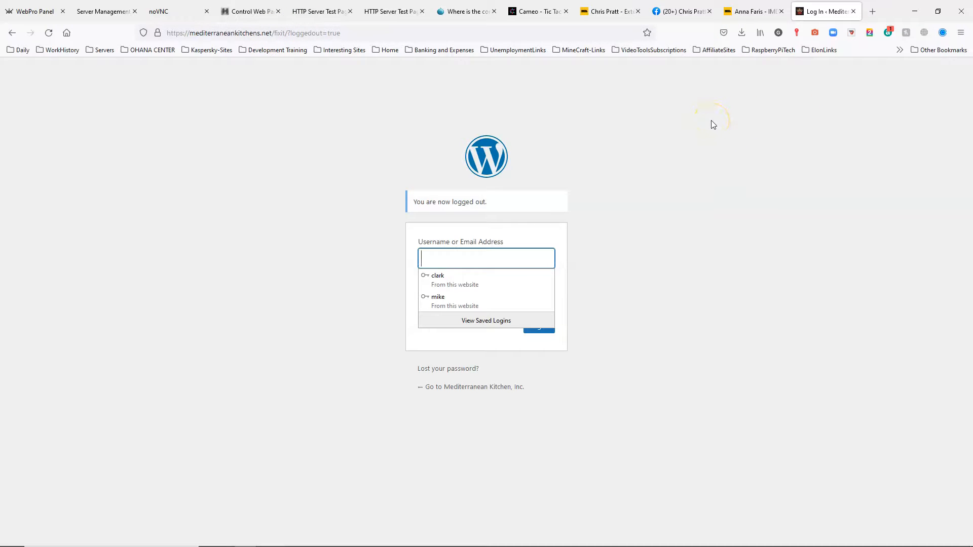
{"action": "mouse_move", "coordinate": [761, 108]}
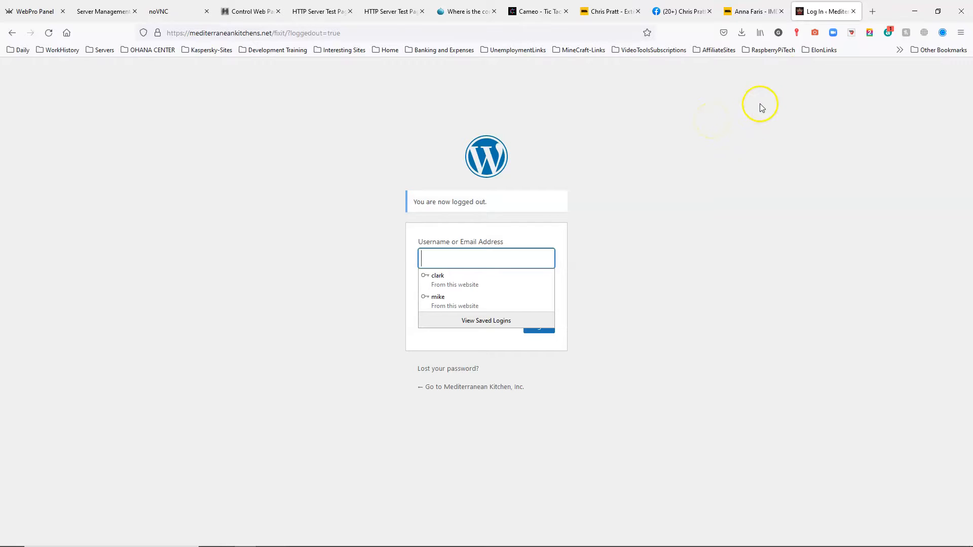
{"action": "mouse_move", "coordinate": [156, 390]}
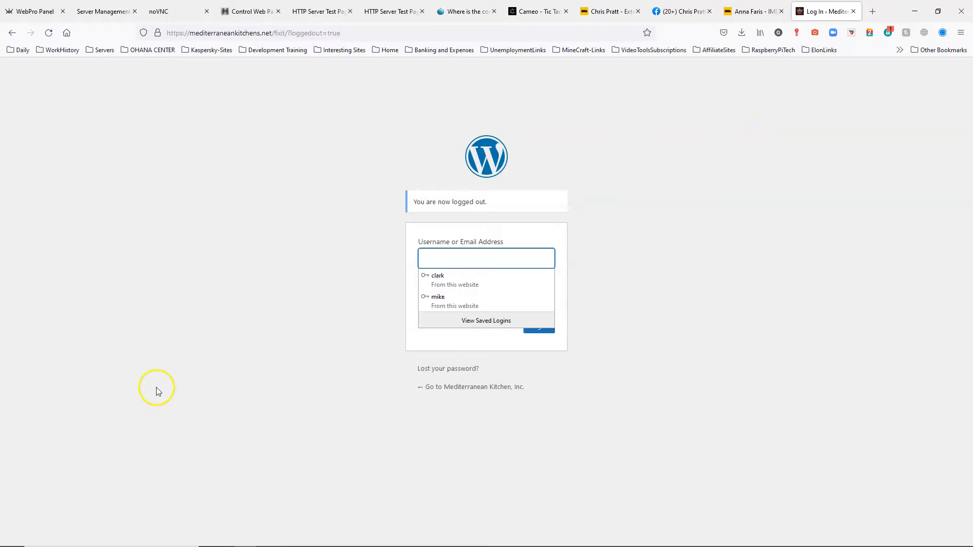